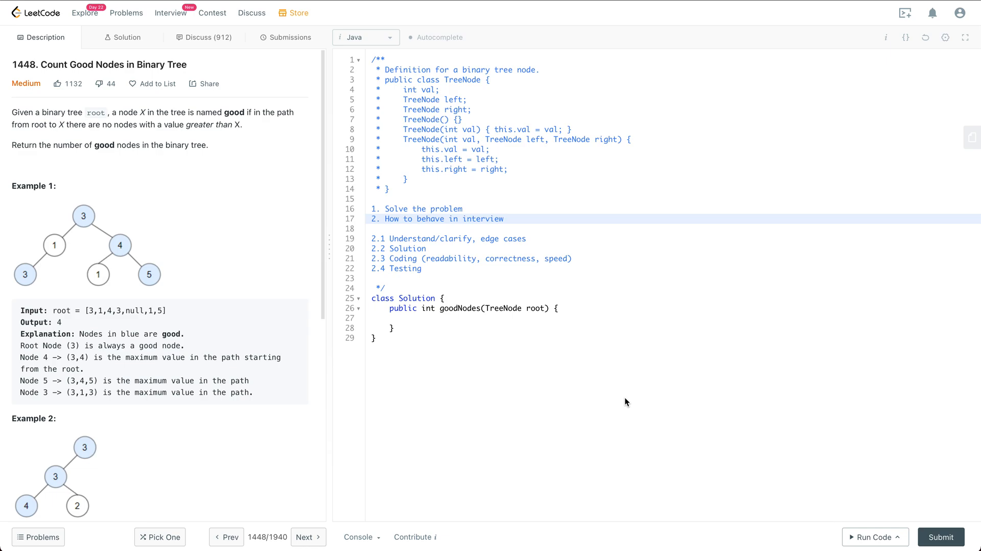
mouse_move(463, 220)
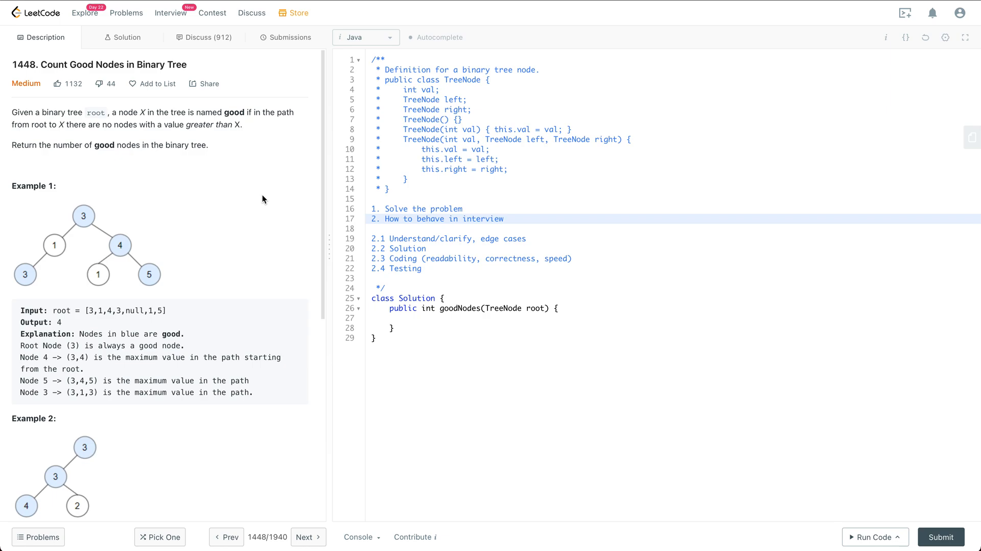
mouse_move(277, 184)
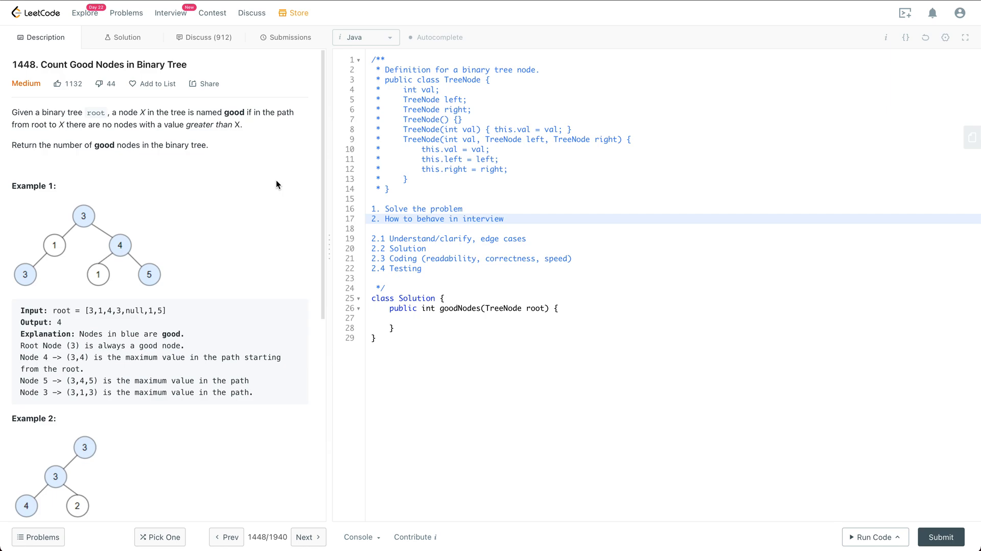
mouse_move(198, 164)
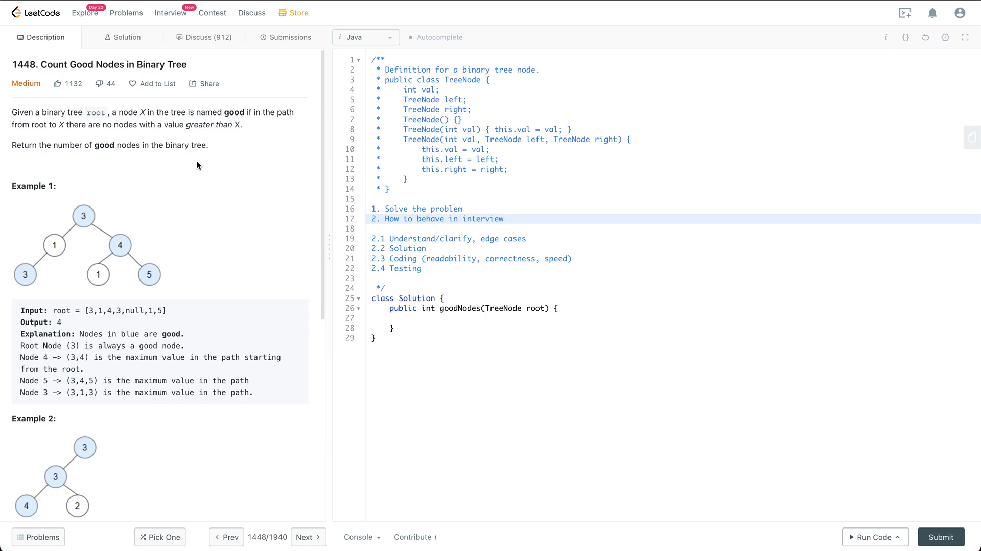
Scroll the description to Example 3 (input [1], output 1) and the Constraints section.
scroll("down", 3)
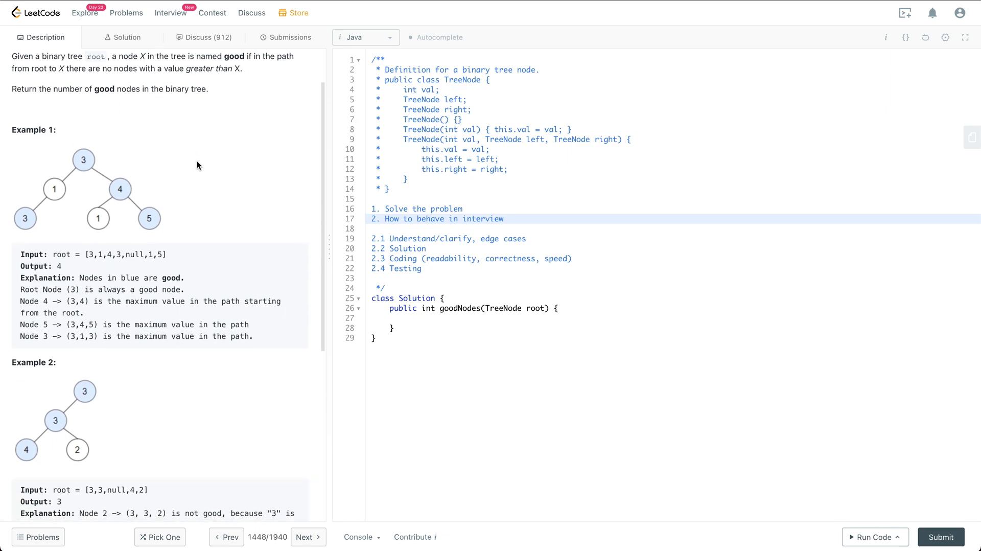
mouse_move(183, 193)
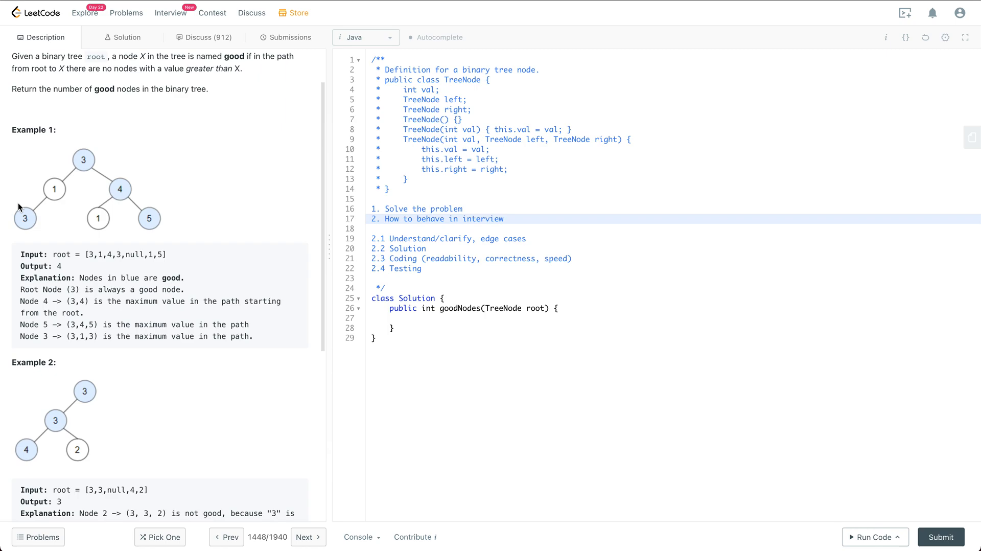
mouse_move(94, 181)
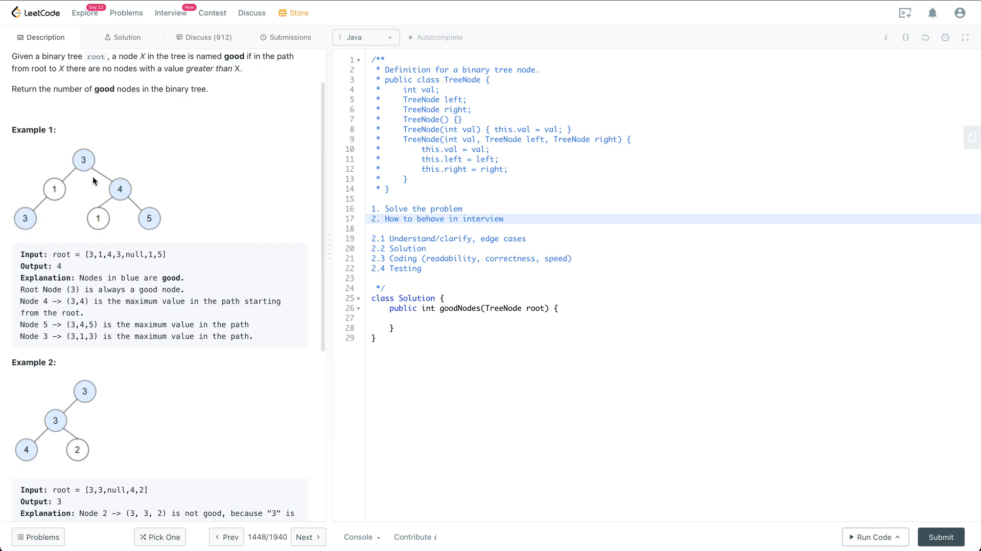
mouse_move(125, 197)
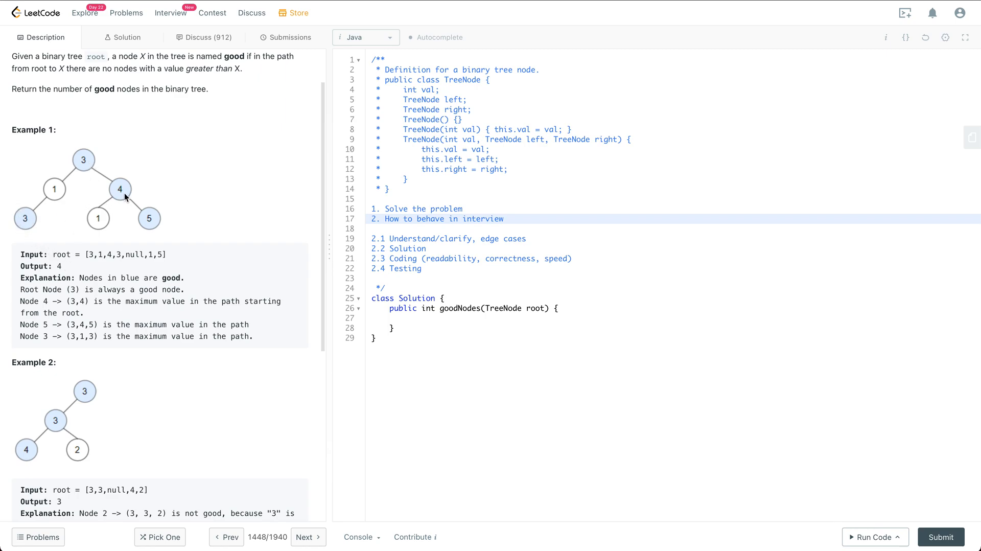
mouse_move(146, 220)
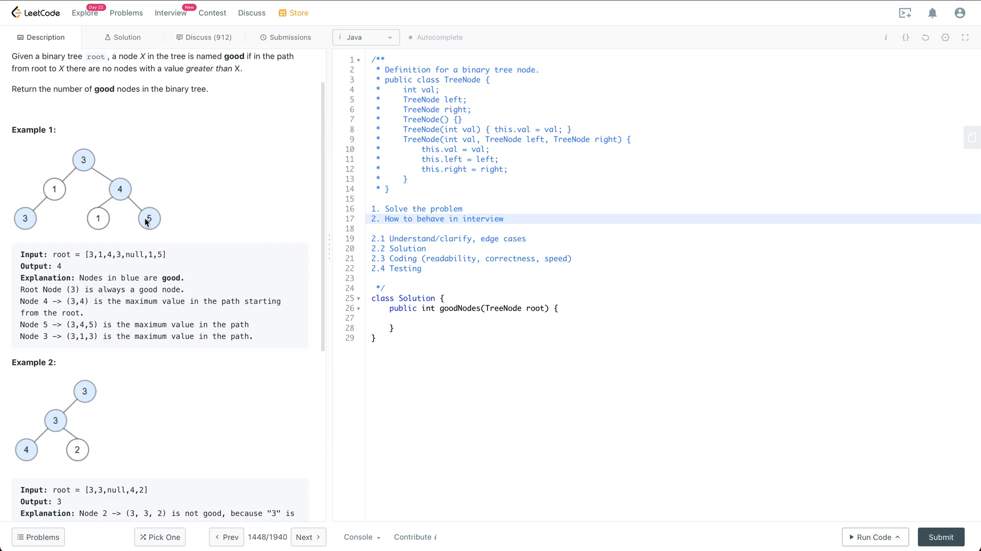
mouse_move(120, 191)
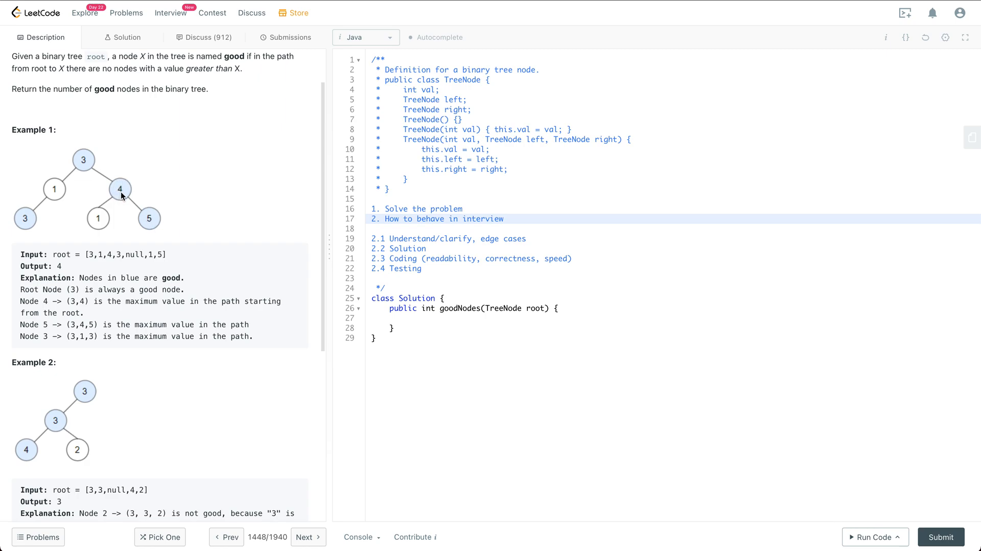
mouse_move(91, 171)
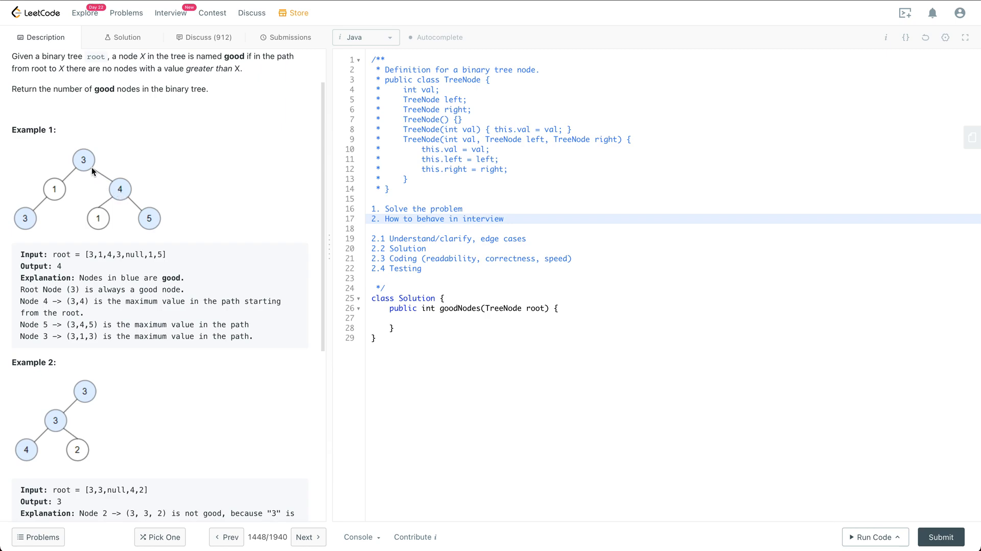
mouse_move(132, 194)
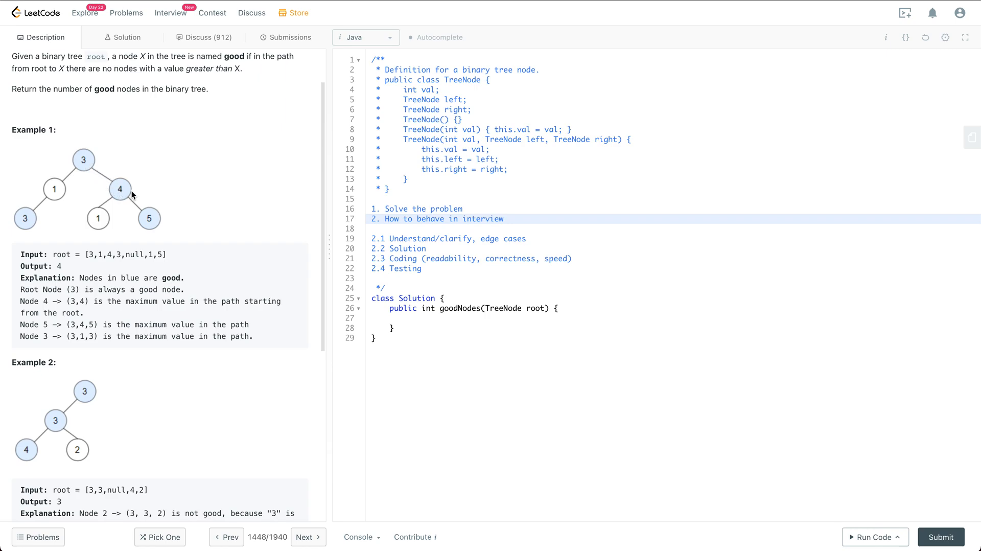
mouse_move(118, 199)
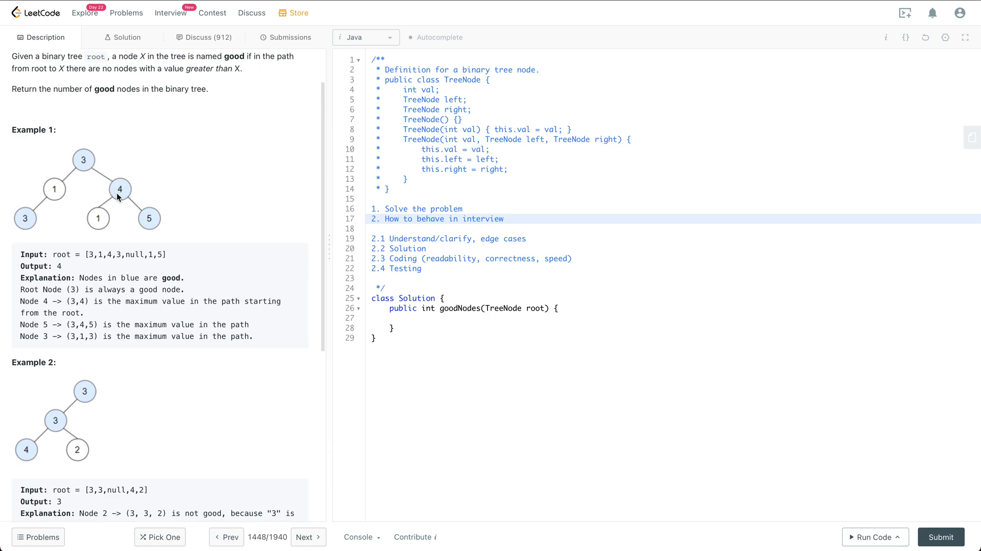
mouse_move(119, 188)
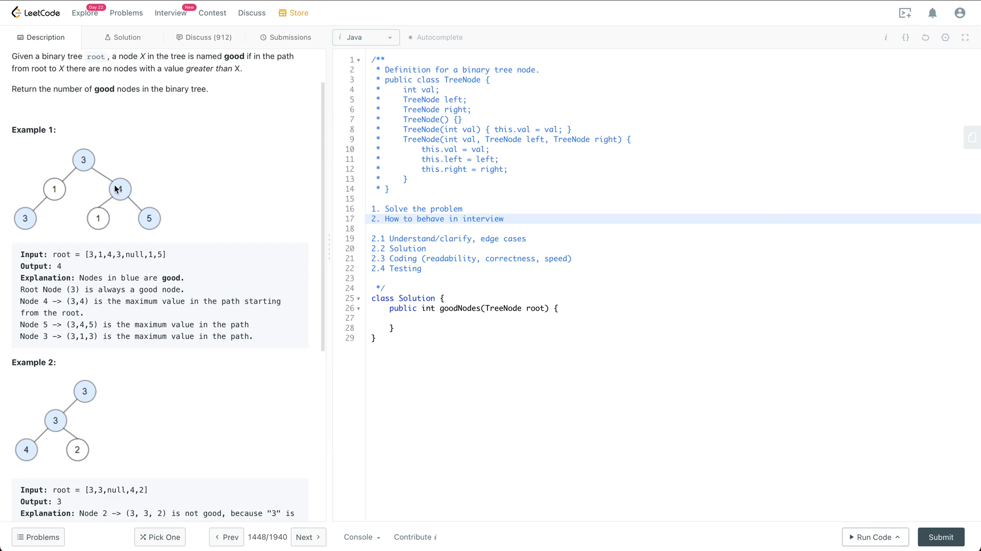
mouse_move(123, 182)
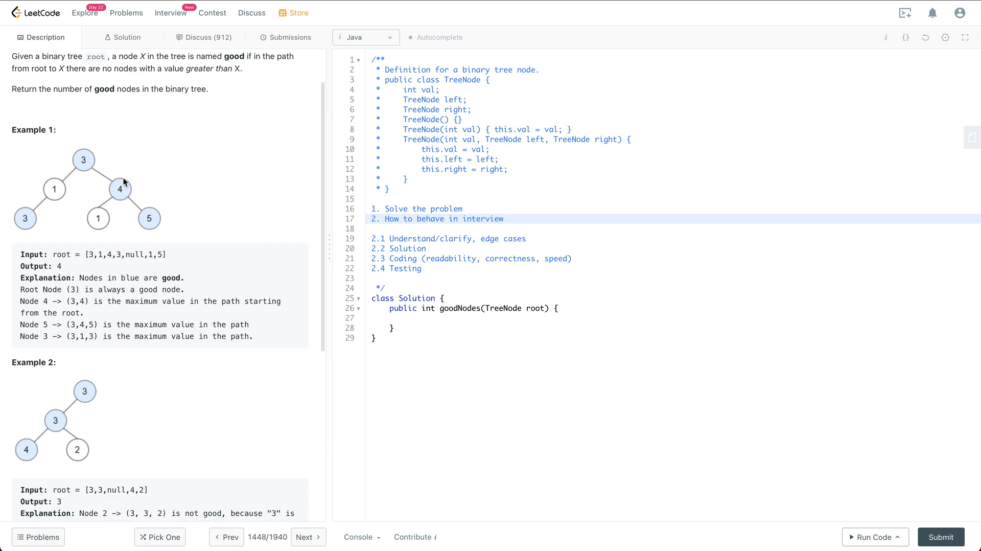
mouse_move(251, 240)
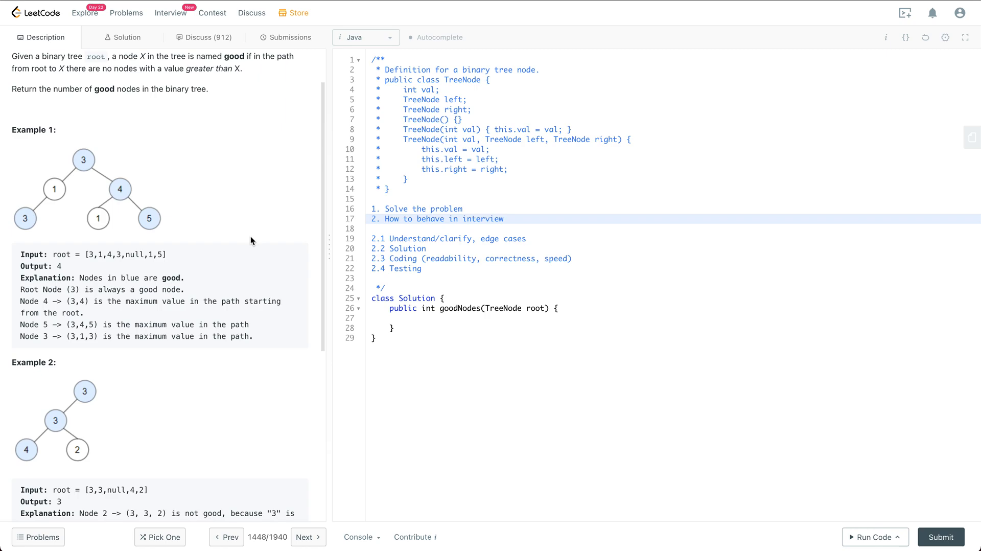
scroll("down", 3)
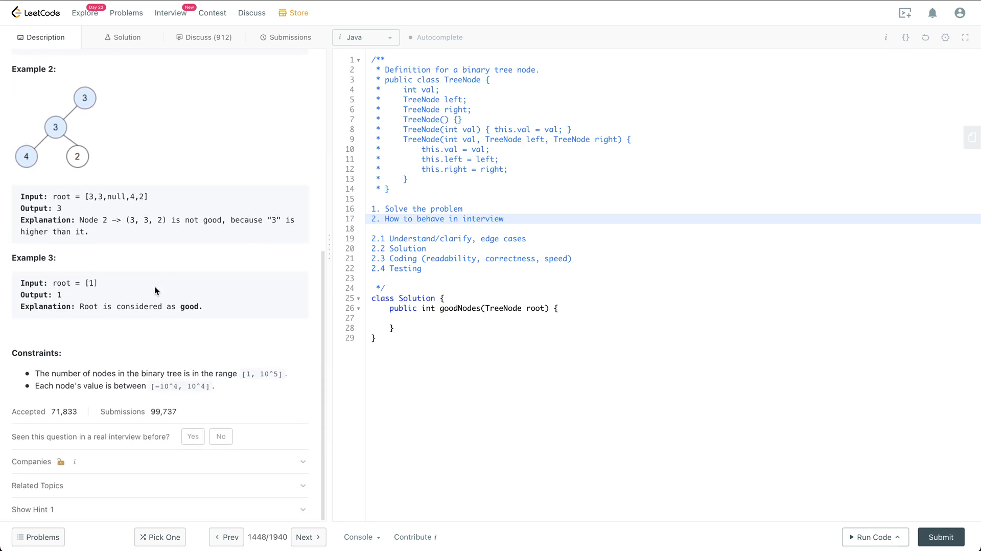
mouse_move(86, 380)
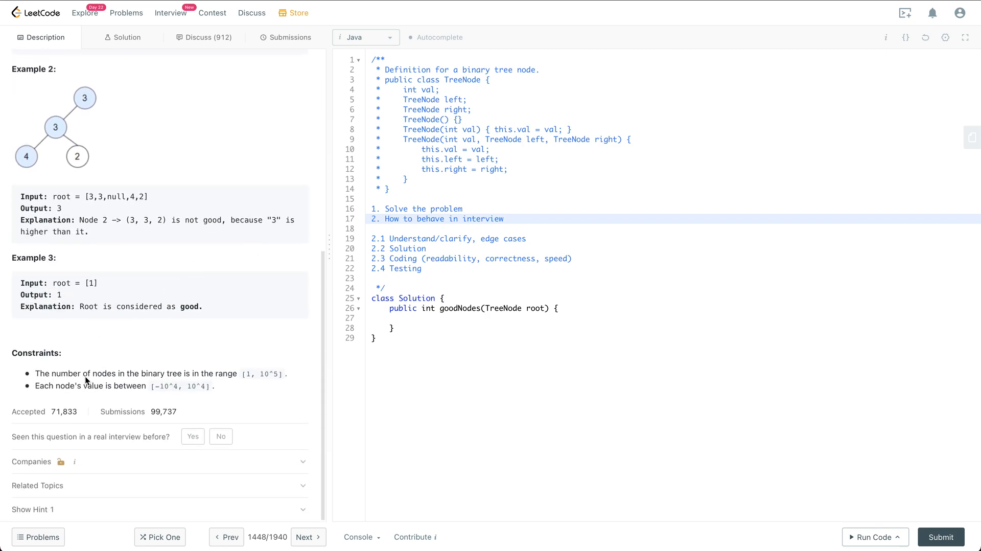
mouse_move(236, 380)
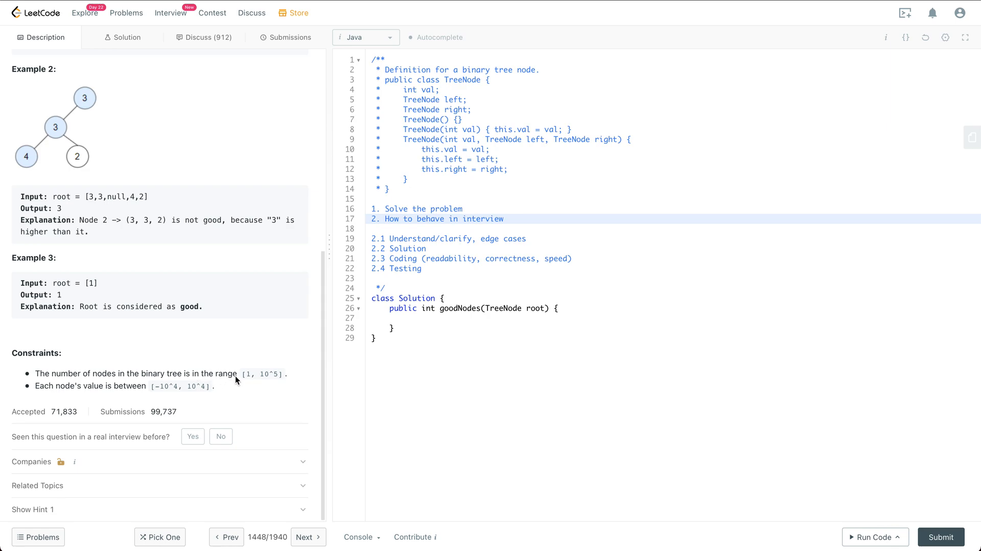
mouse_move(278, 378)
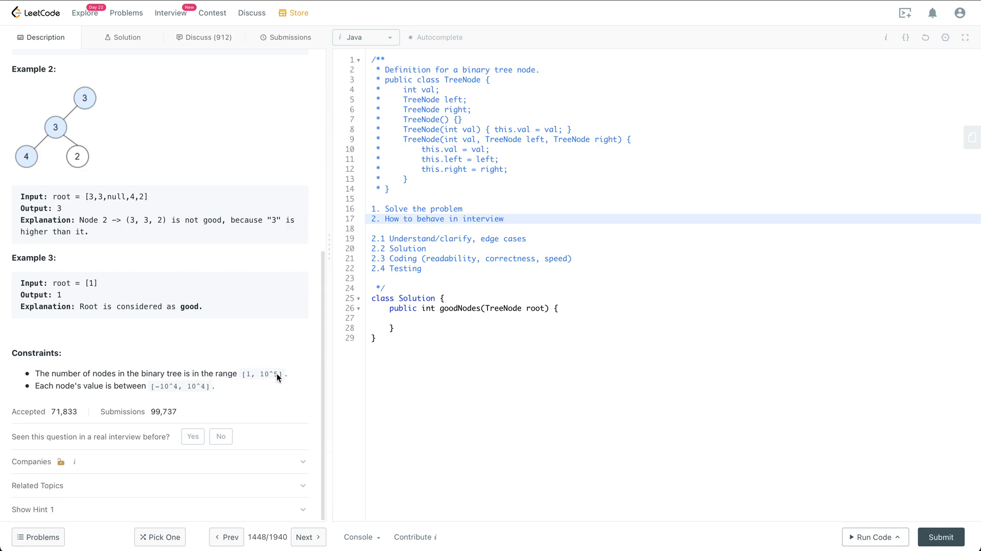
mouse_move(274, 378)
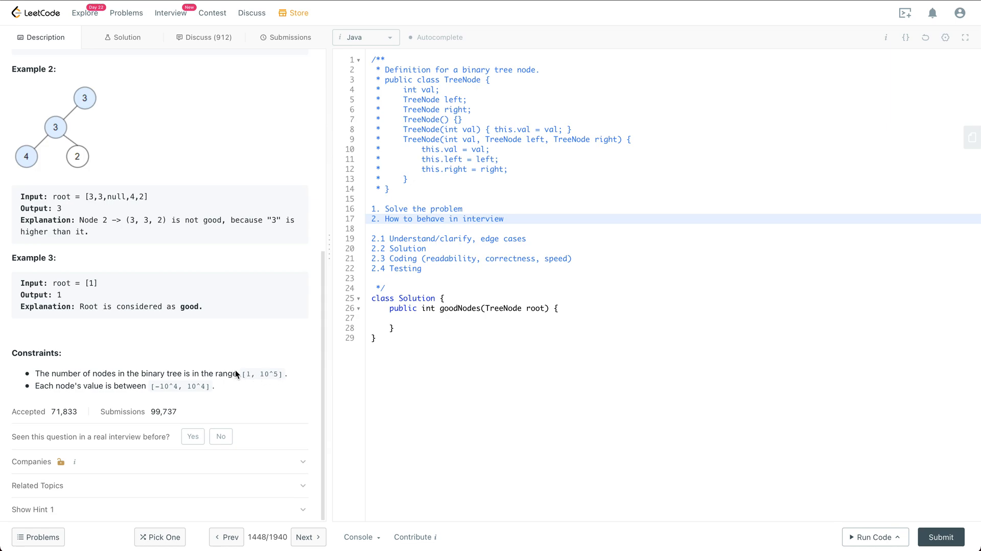
mouse_move(46, 389)
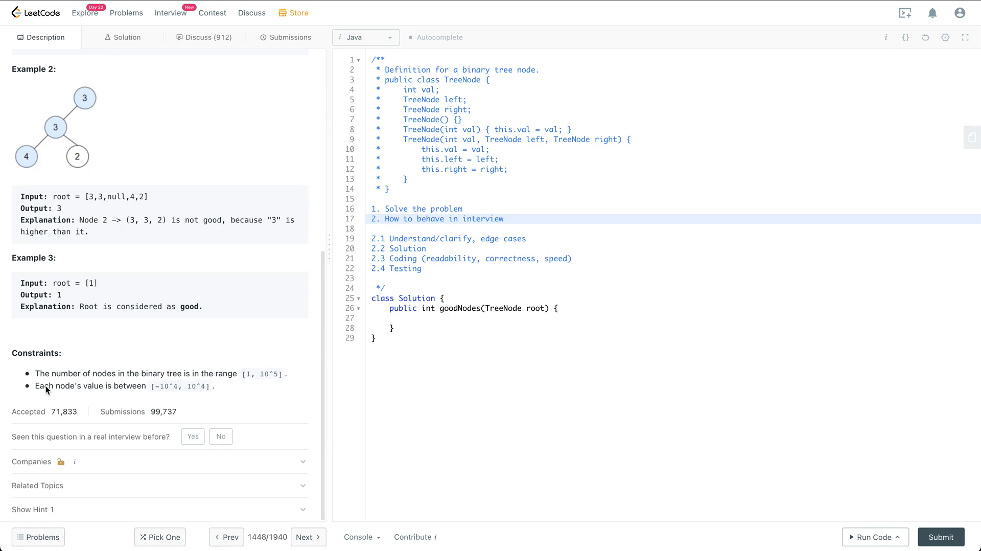
mouse_move(150, 388)
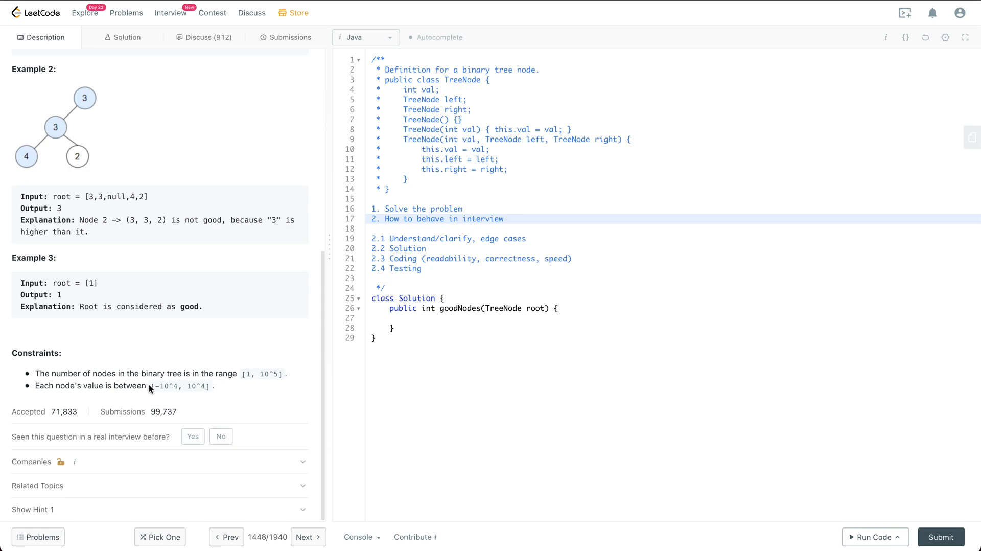
mouse_move(167, 389)
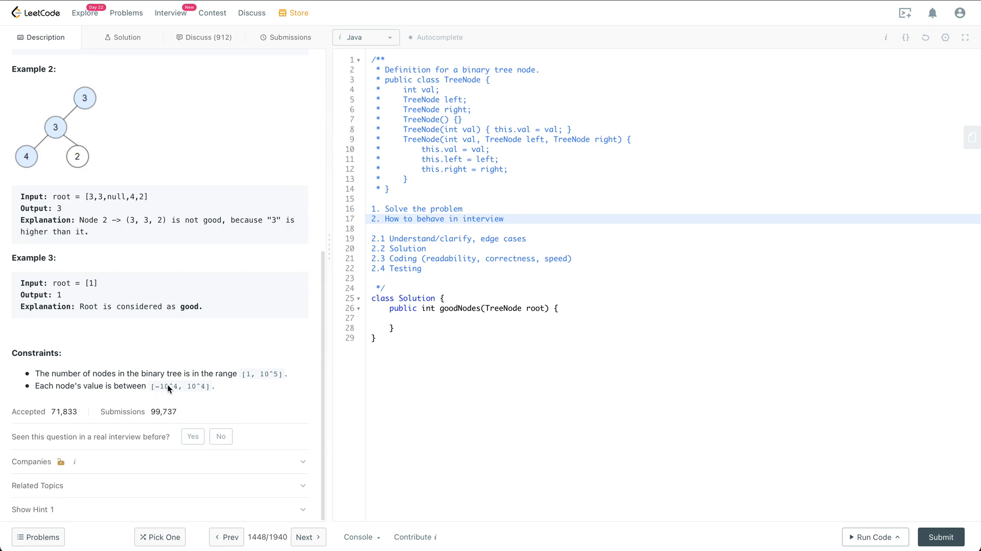
mouse_move(214, 389)
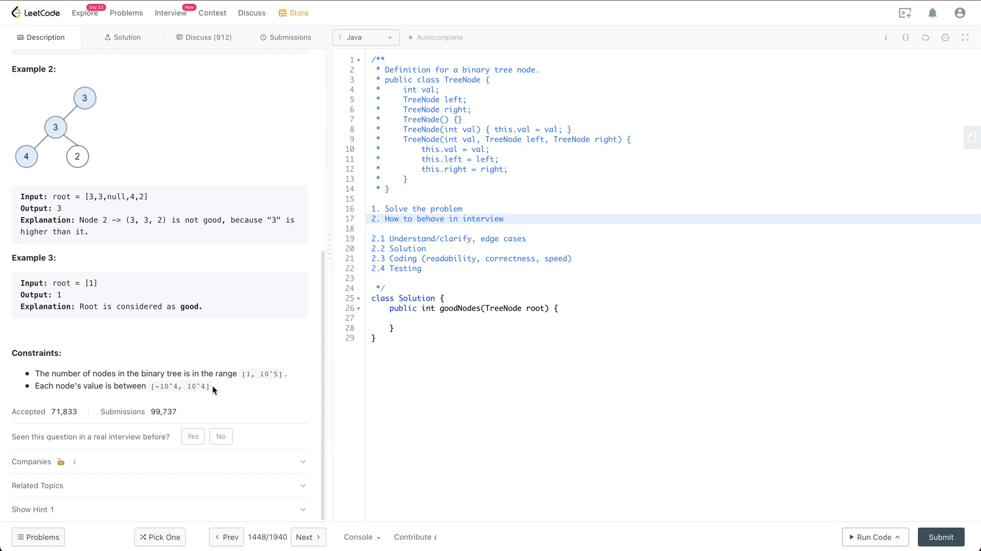
mouse_move(285, 372)
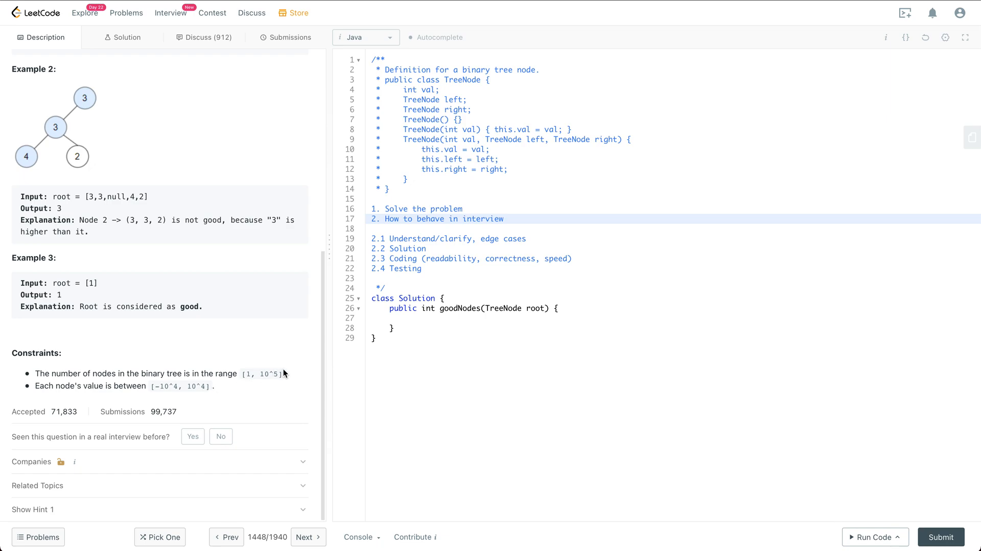
Insert blank lines right after the '2.2 Solution' note in the editor comment.
scroll("down", 3)
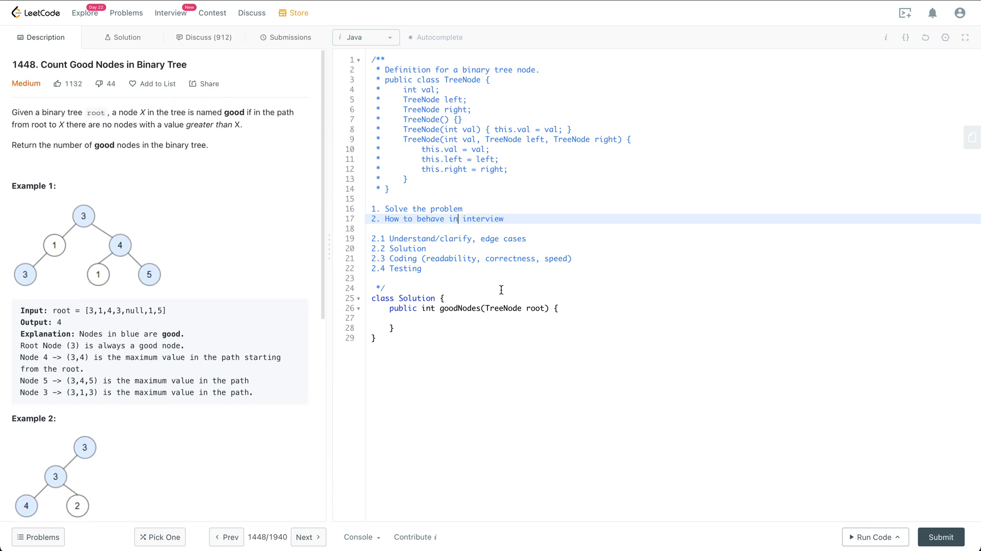
double_click(534, 307)
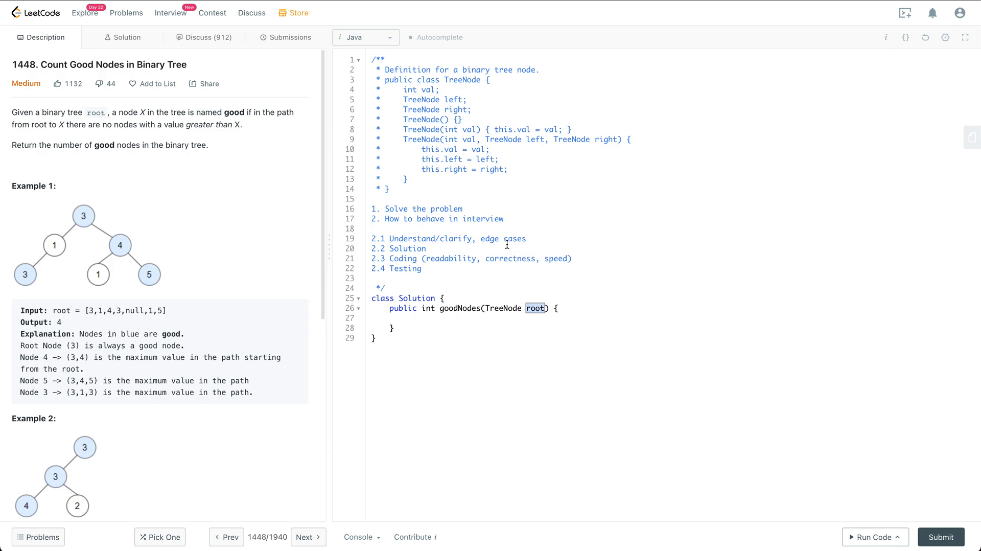
left_click(425, 248)
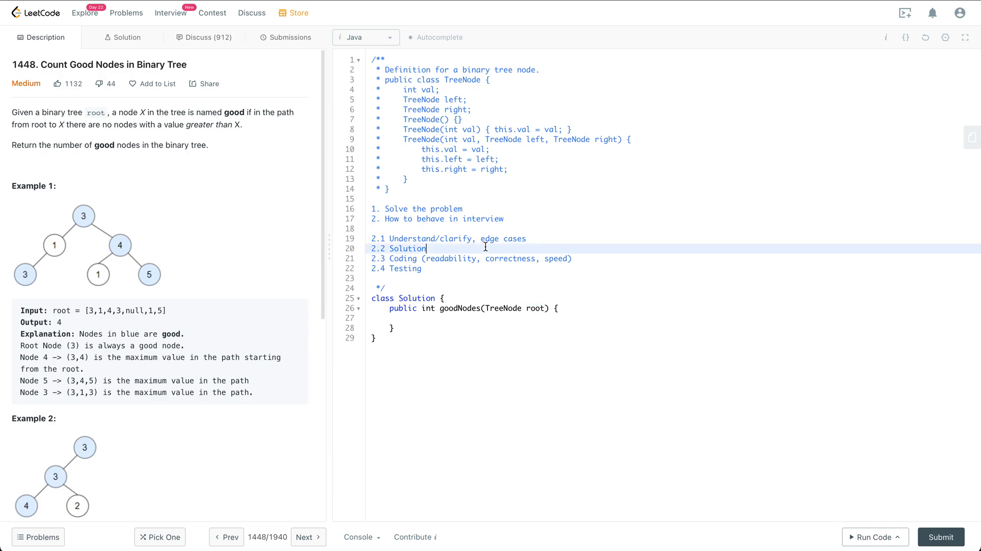
key("Enter")
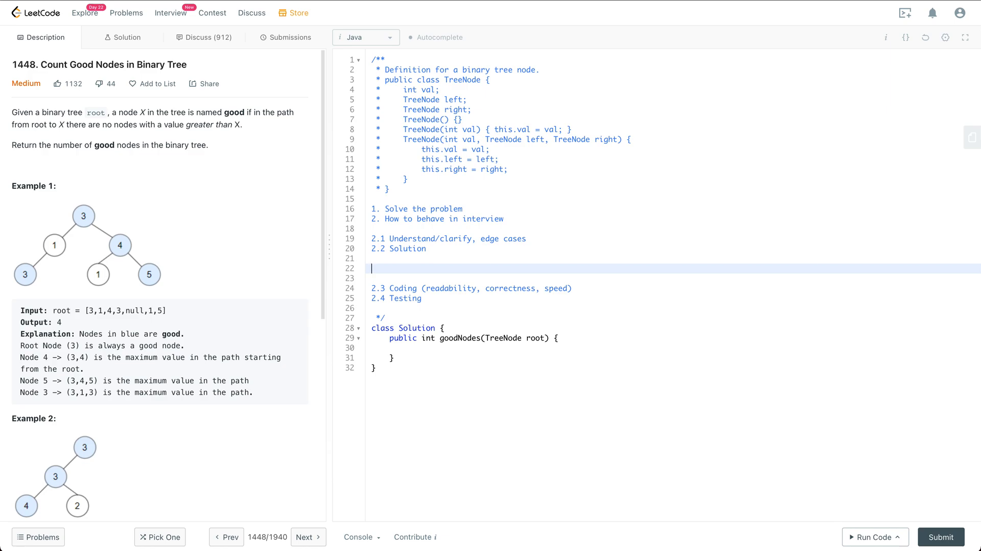
Write a 'DFS:' heading and the signature 'void dfs(TreeNode node, int maxValue)' in the comment.
type("DFS")
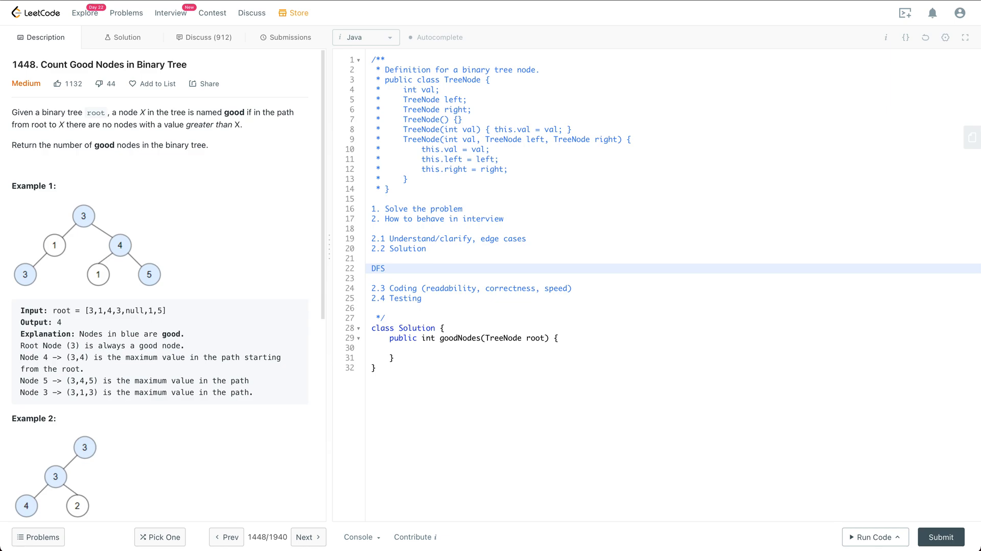
type(":")
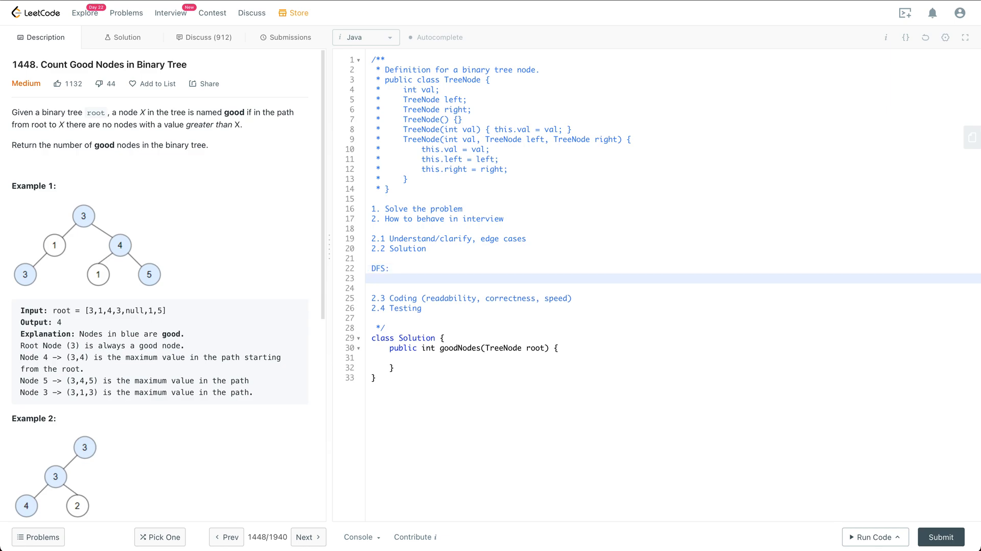
type("d")
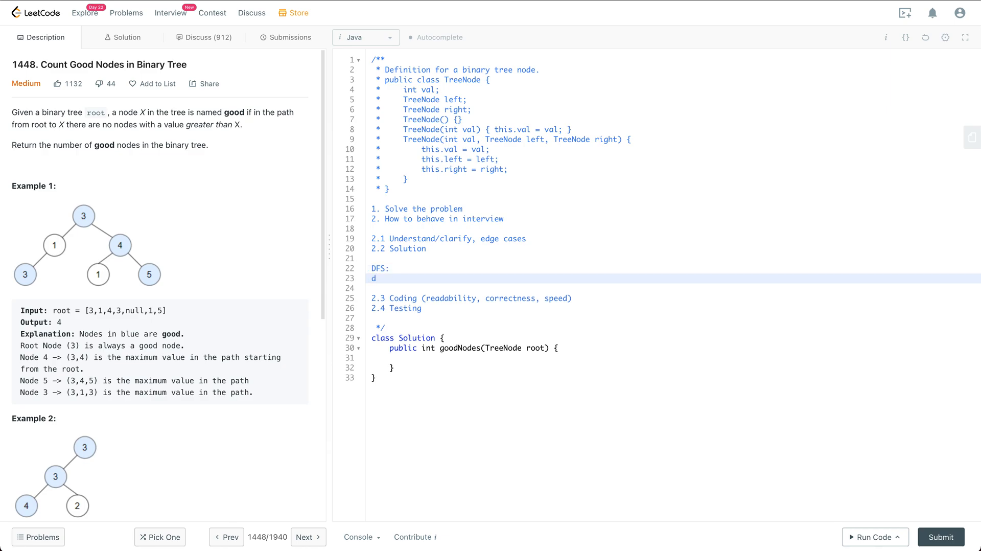
type("voi")
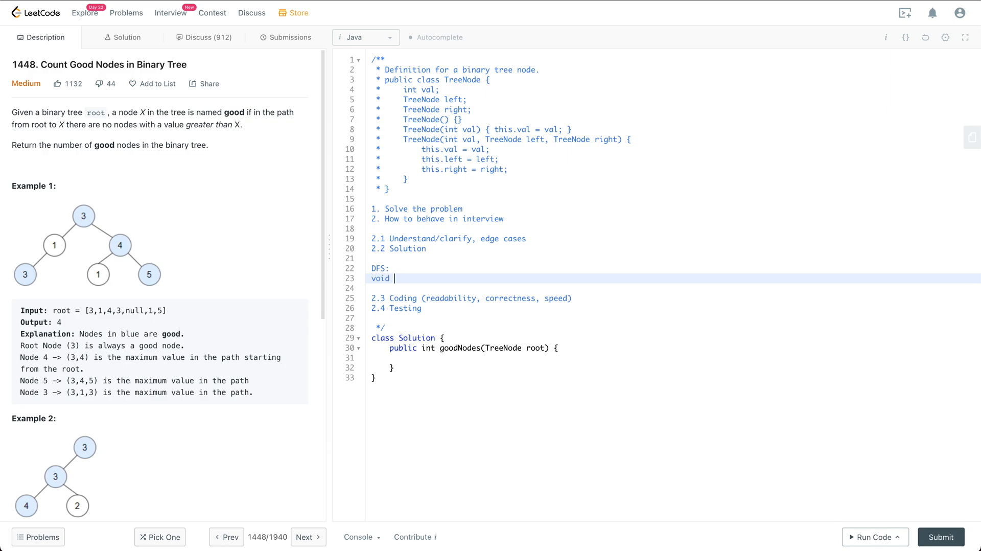
type("dfs()")
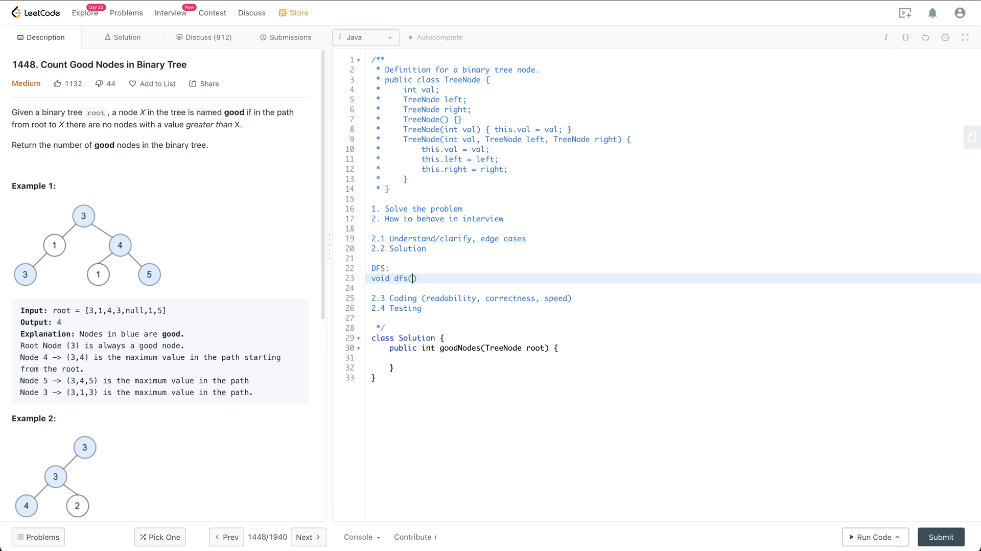
type("r")
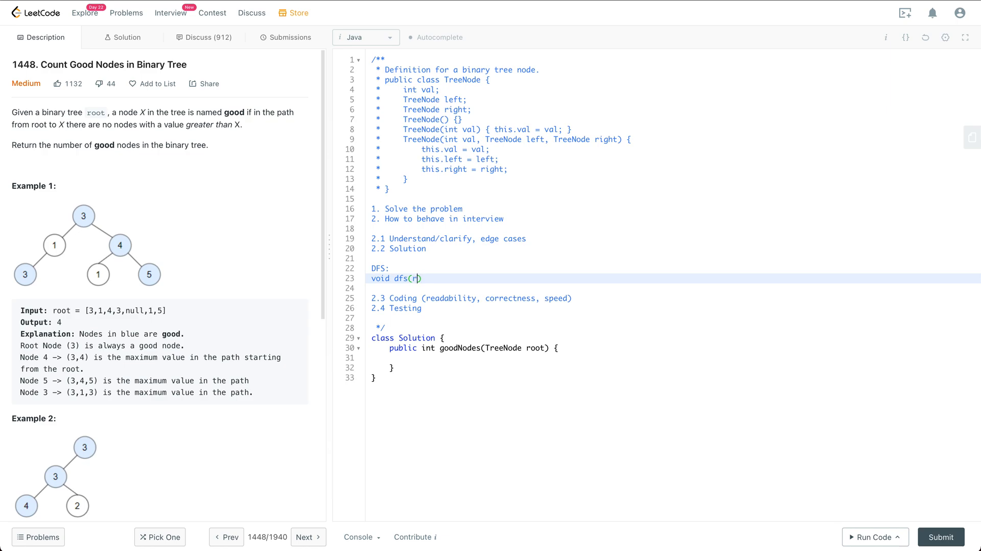
key("Backspace")
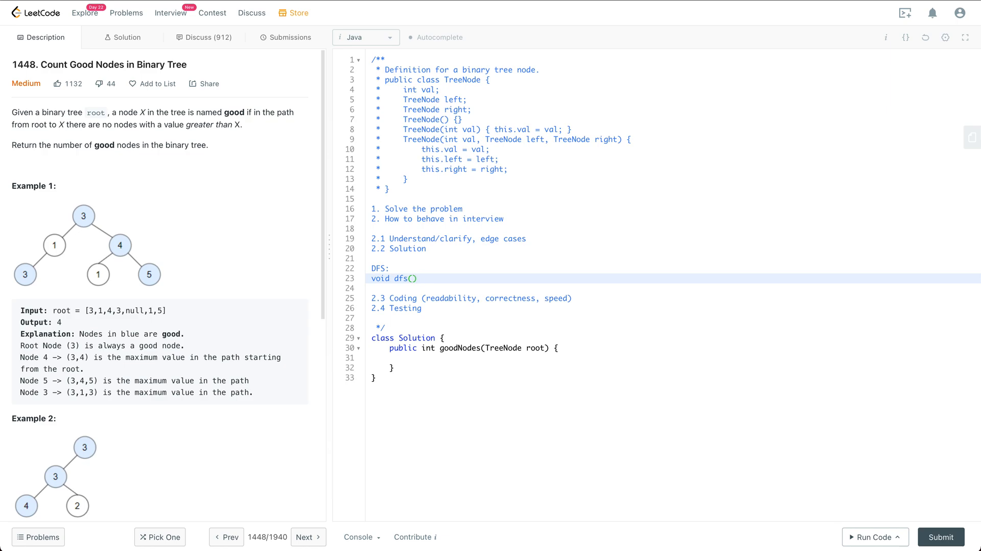
type("TreeNode")
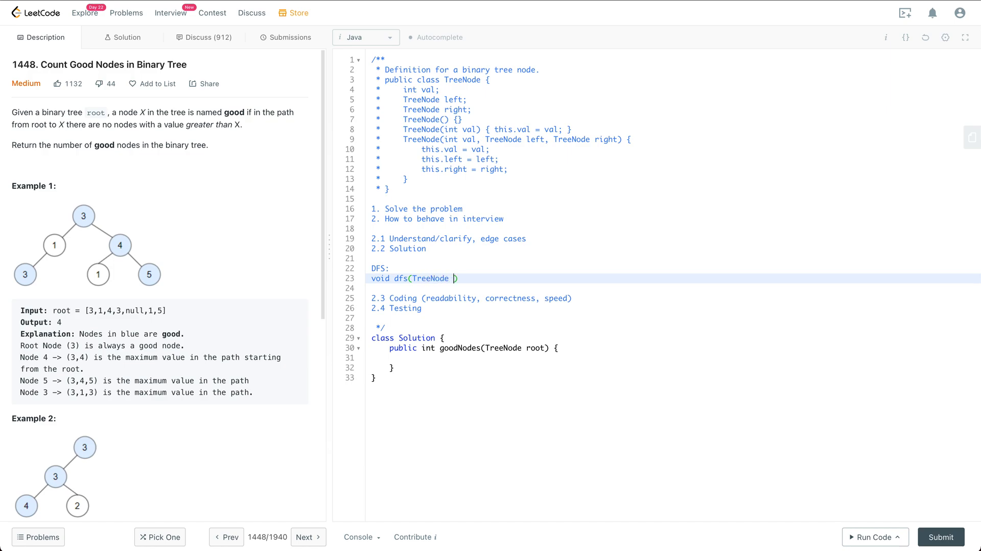
type("node")
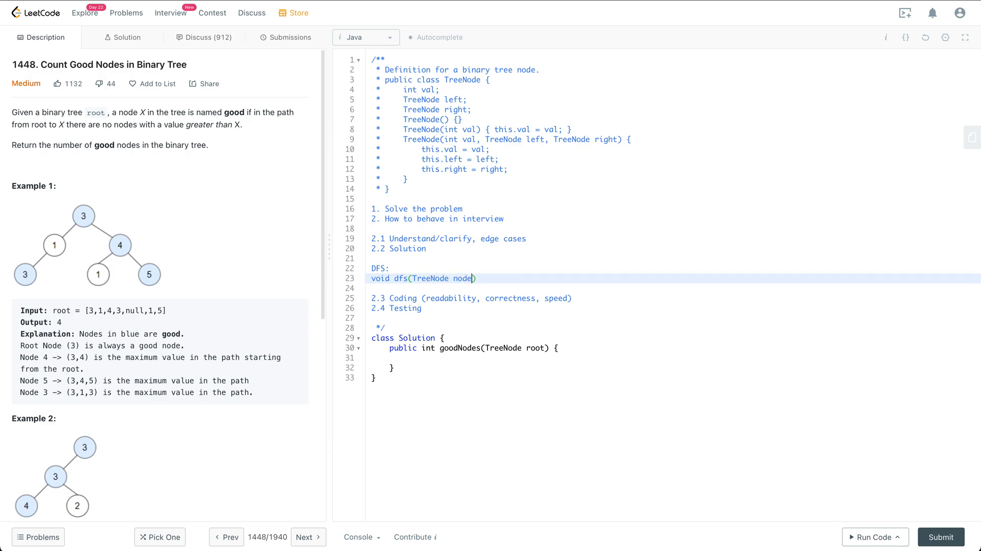
type(",")
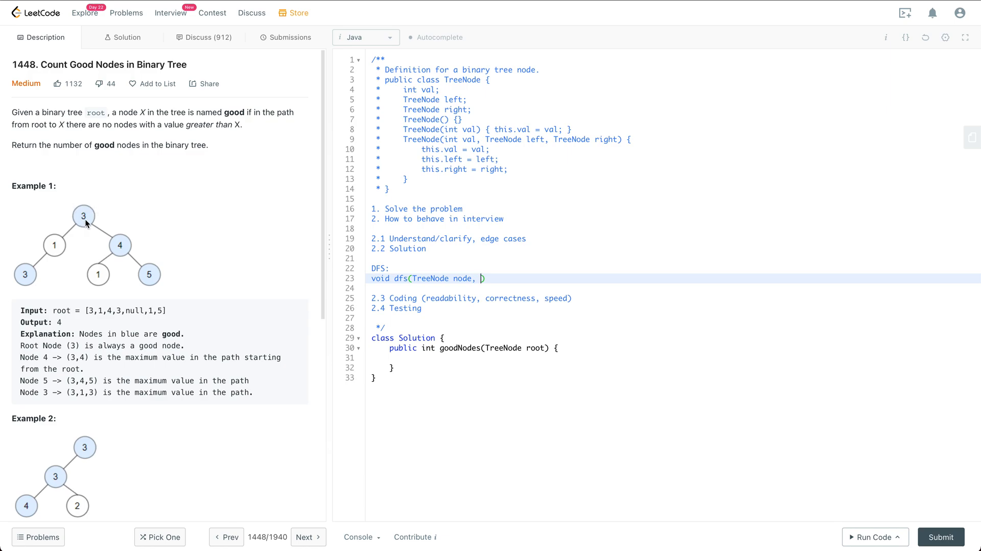
mouse_move(59, 245)
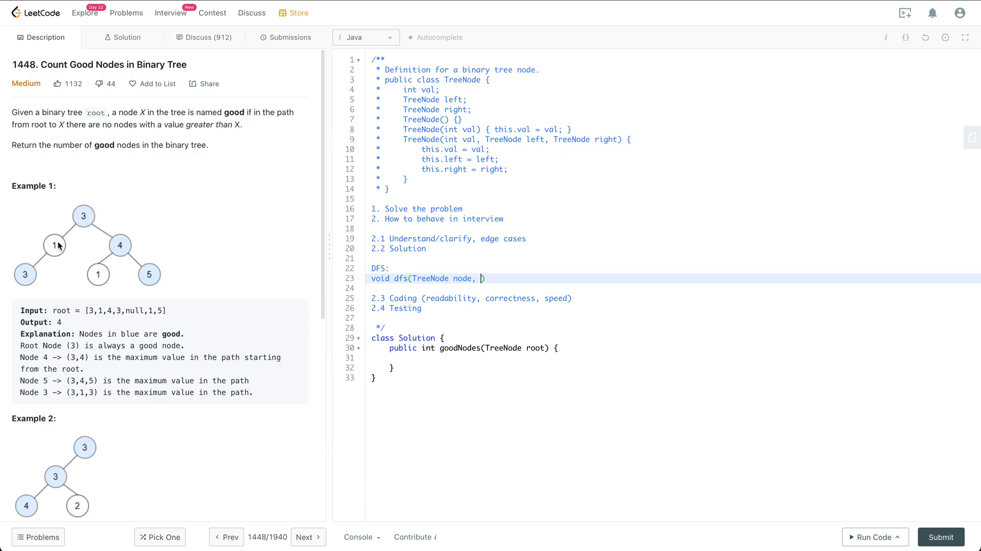
mouse_move(53, 251)
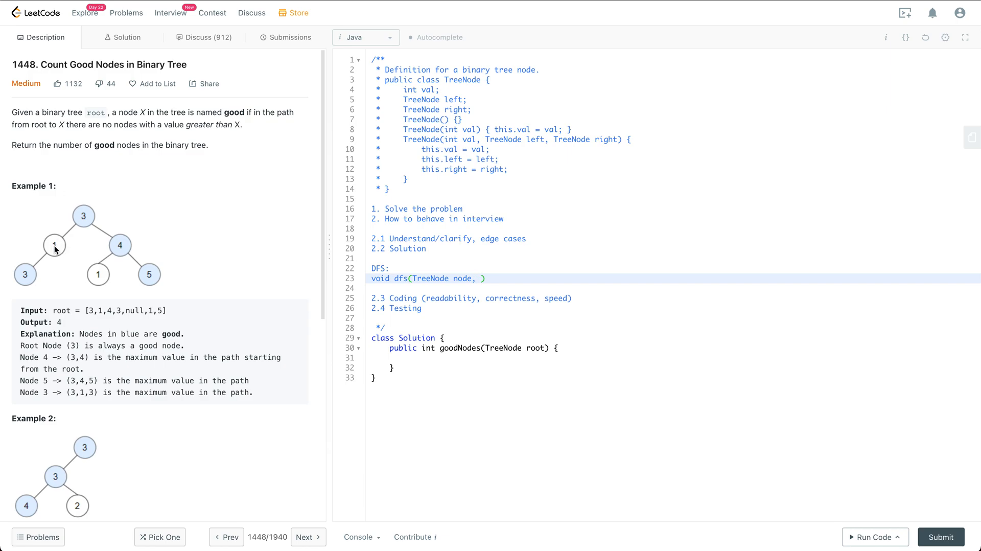
mouse_move(93, 214)
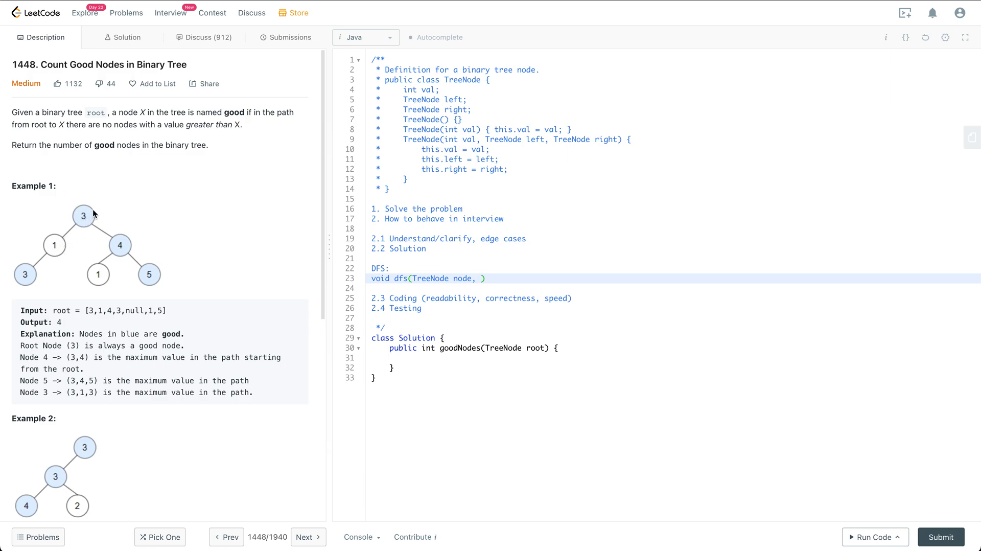
mouse_move(84, 215)
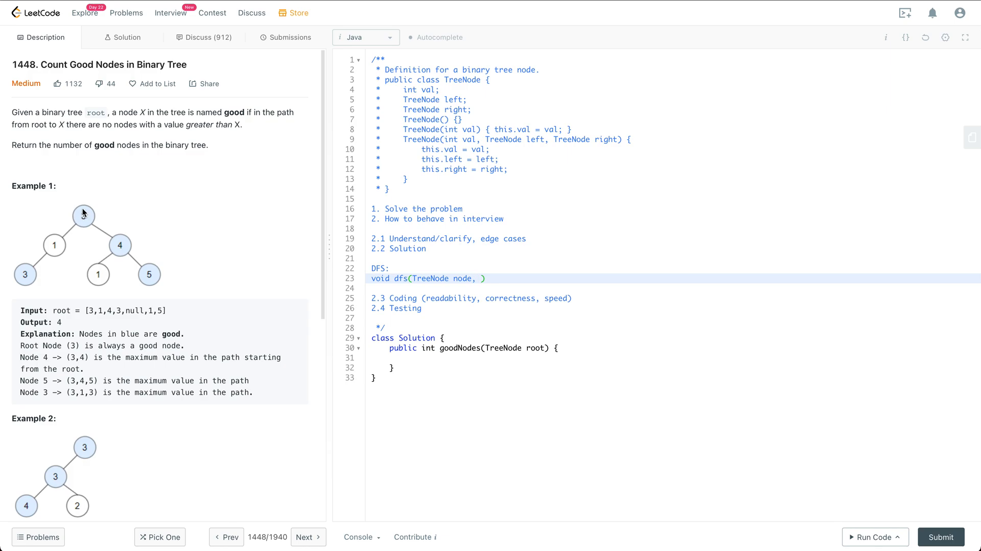
mouse_move(87, 214)
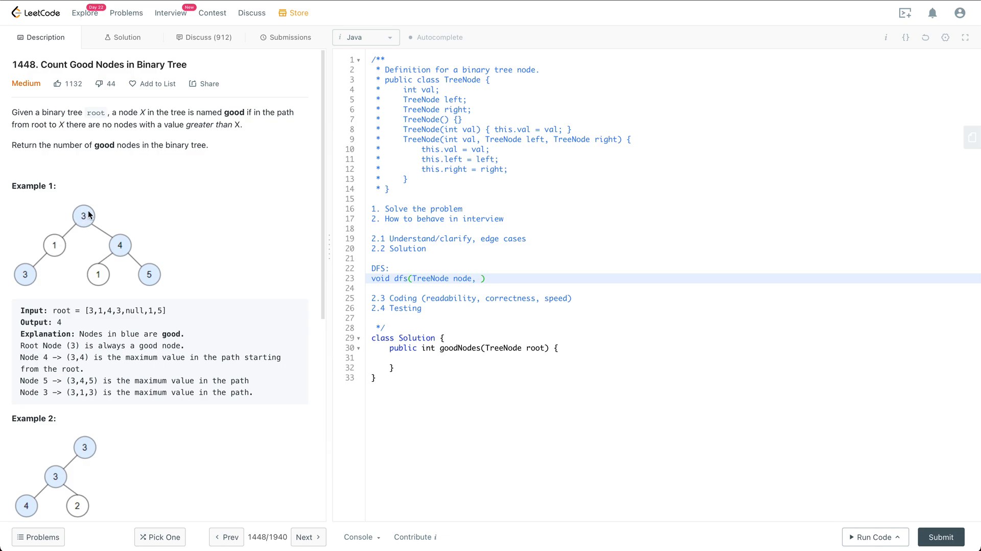
type("int")
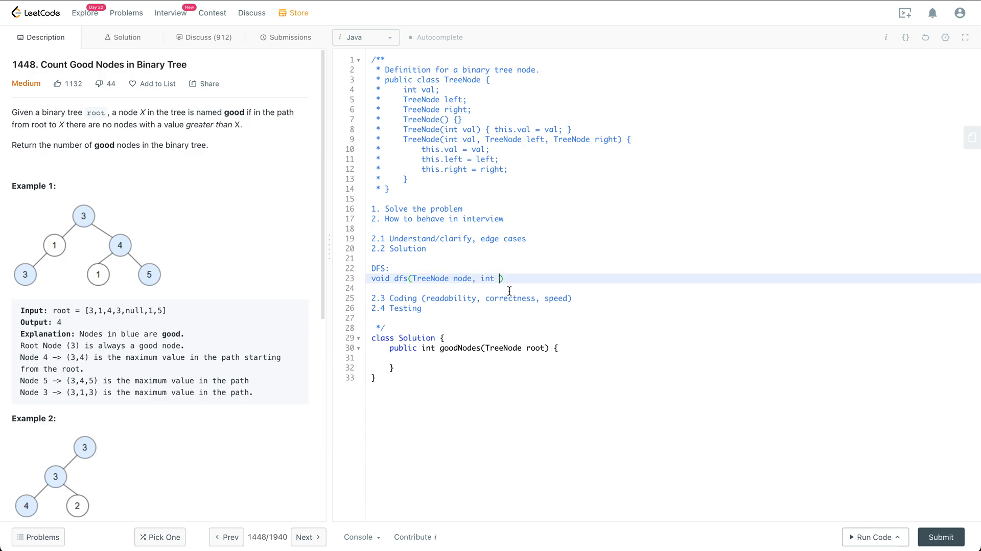
type("maxValue")
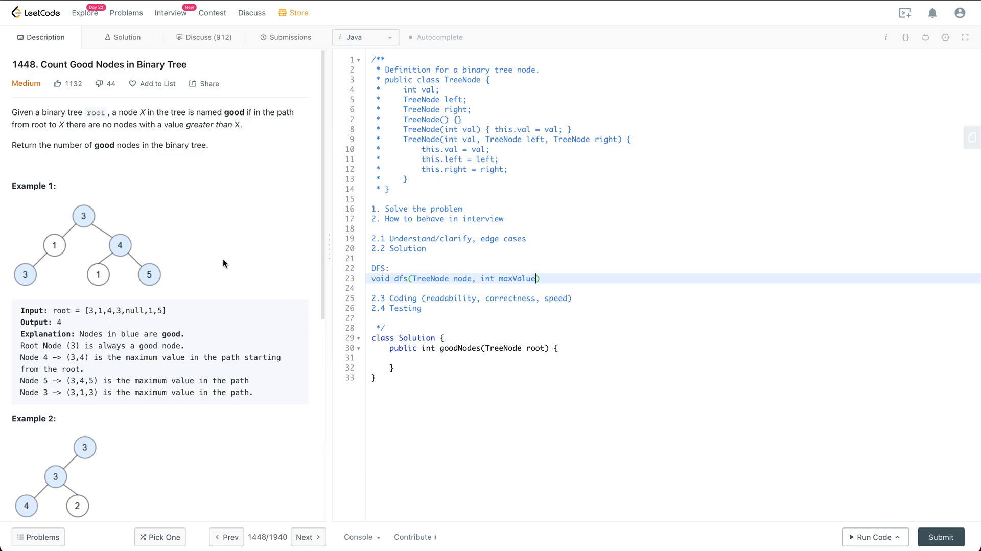
left_click(542, 278)
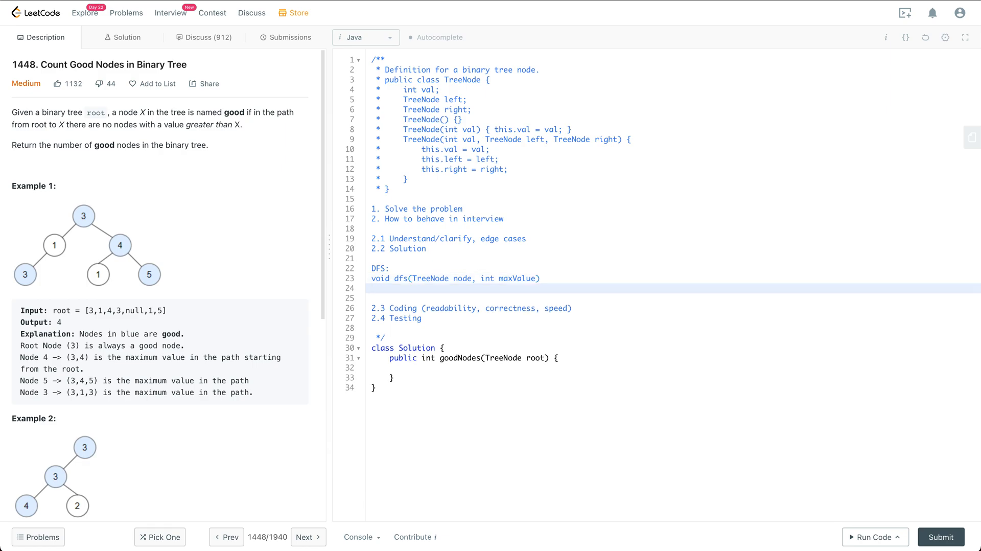
Note 'O(N)' complexity below the dfs signature.
type("O(N)")
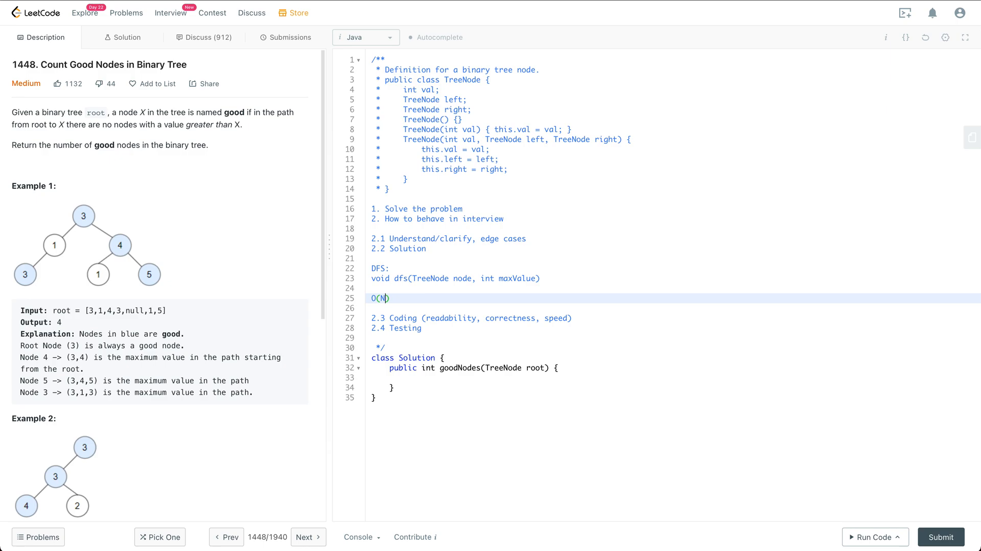
mouse_move(120, 216)
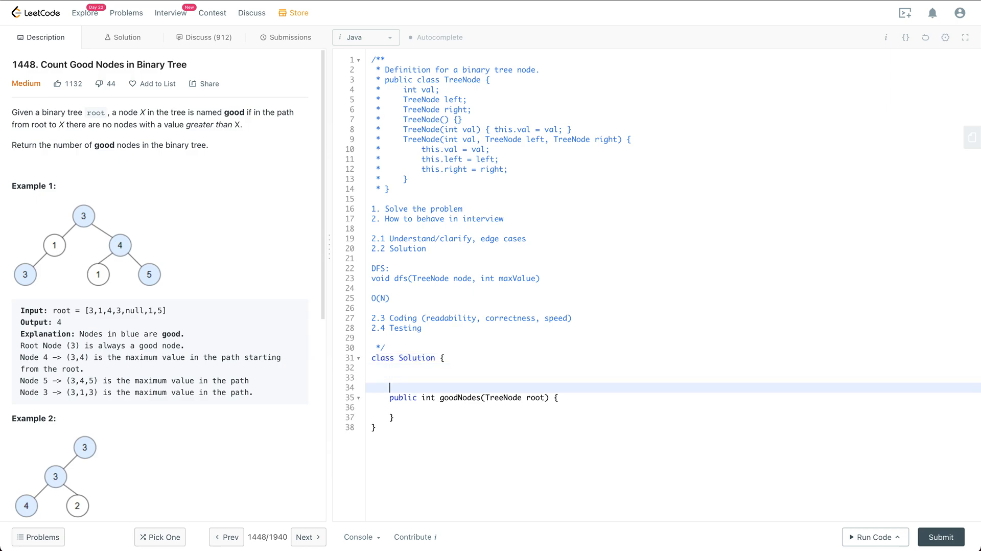
Declare the method 'void dfs(TreeNode root, int maxValue)' in the Solution class.
type("void")
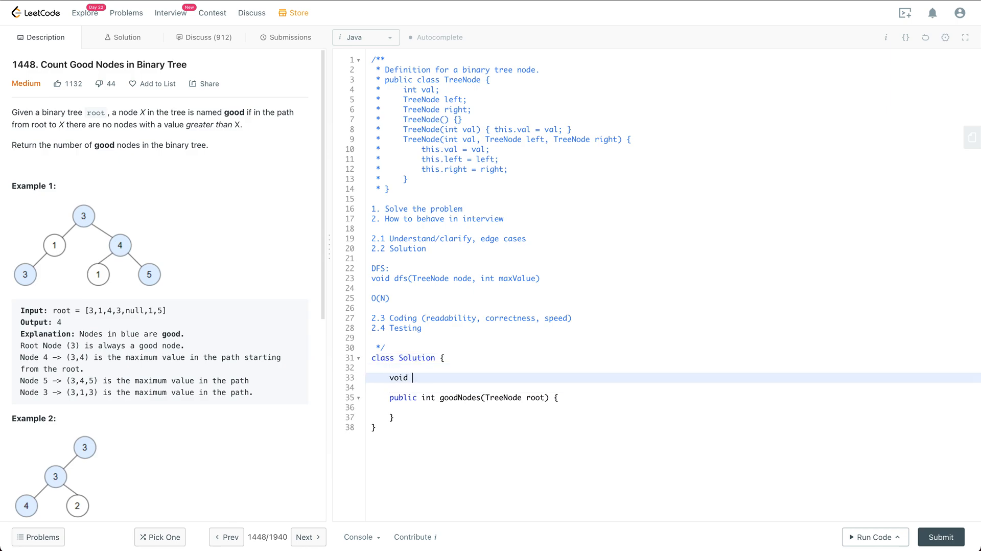
type("dfs() {")
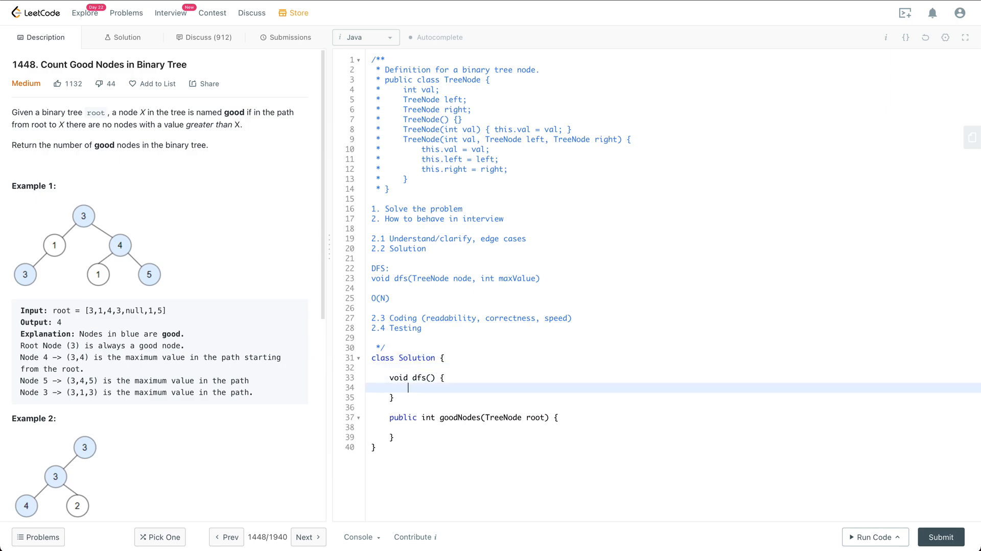
type("Tree")
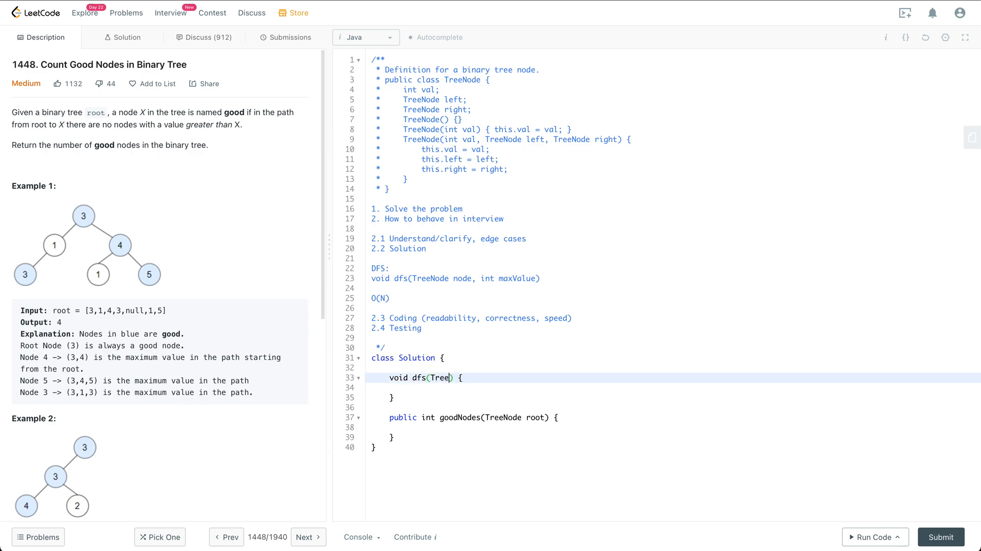
type("Node root")
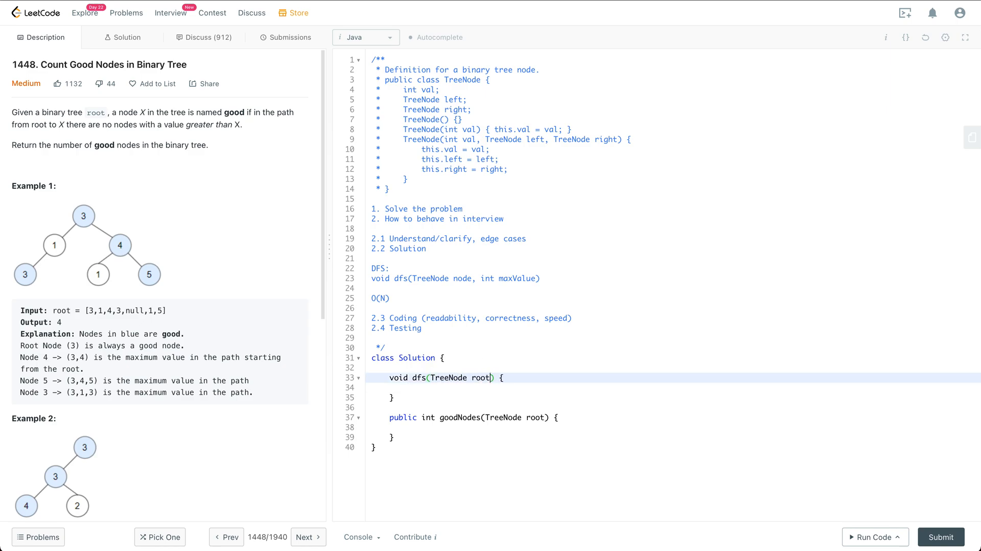
type(", int ,m")
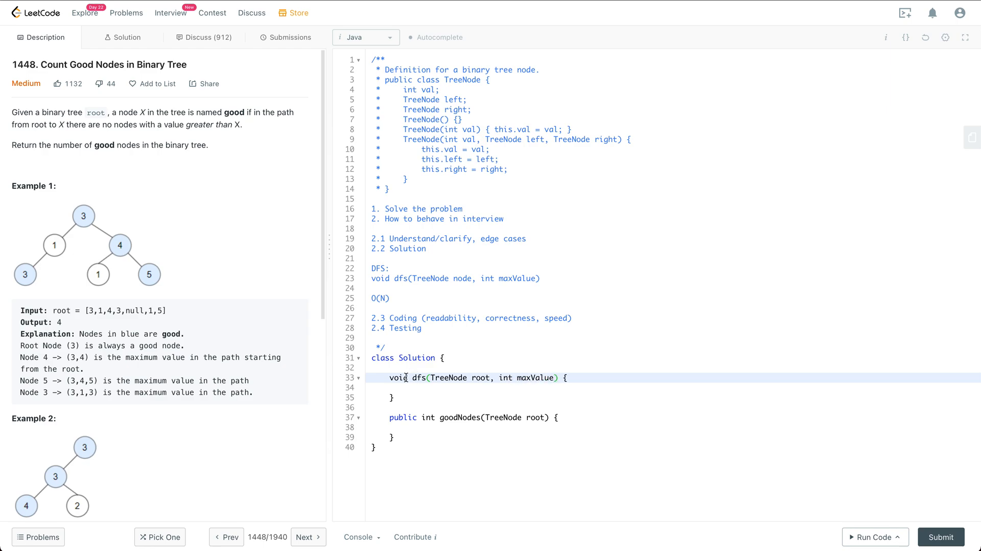
type("private")
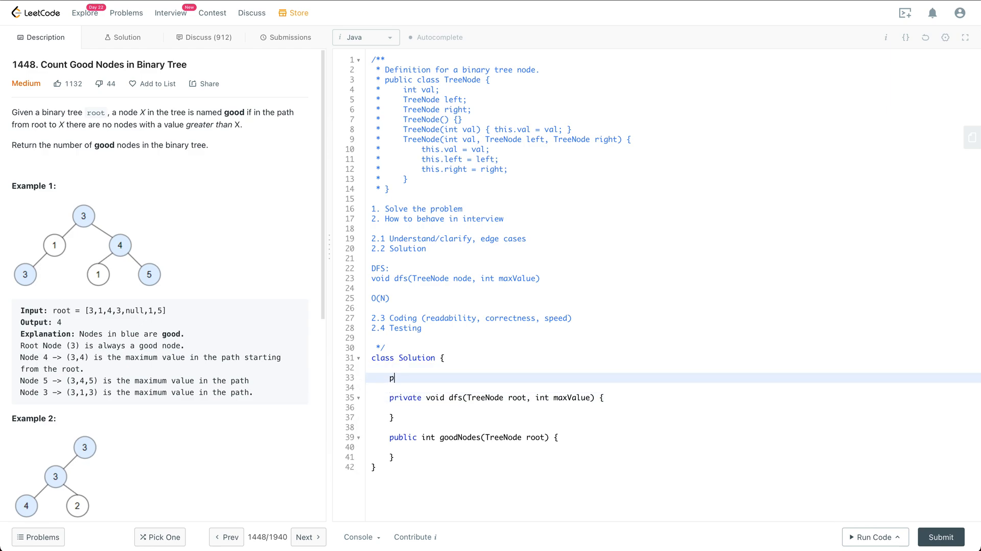
Make dfs private and declare the field 'private int numGoodNodes;'.
type("rivate int")
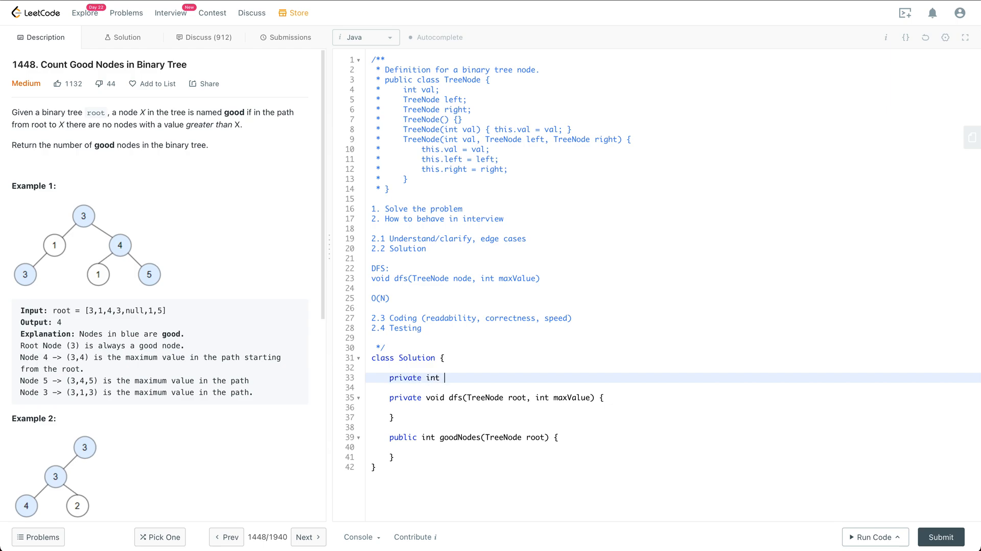
type("numGo")
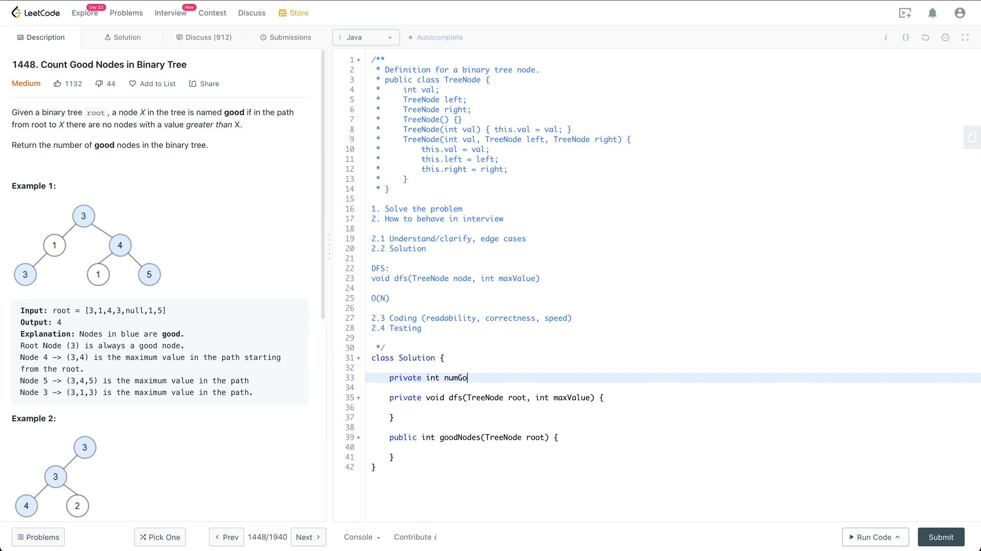
type("odNodes;")
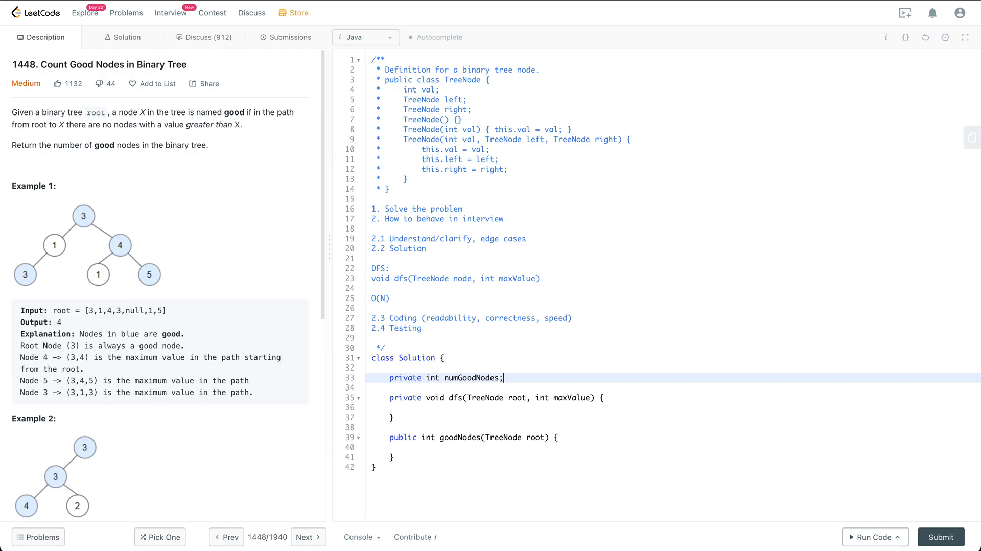
mouse_move(423, 406)
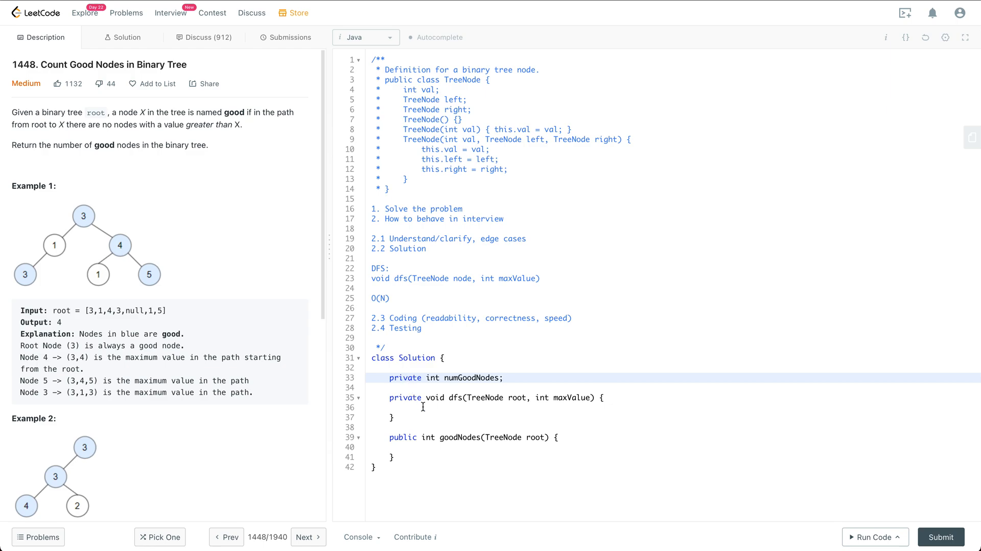
mouse_move(454, 388)
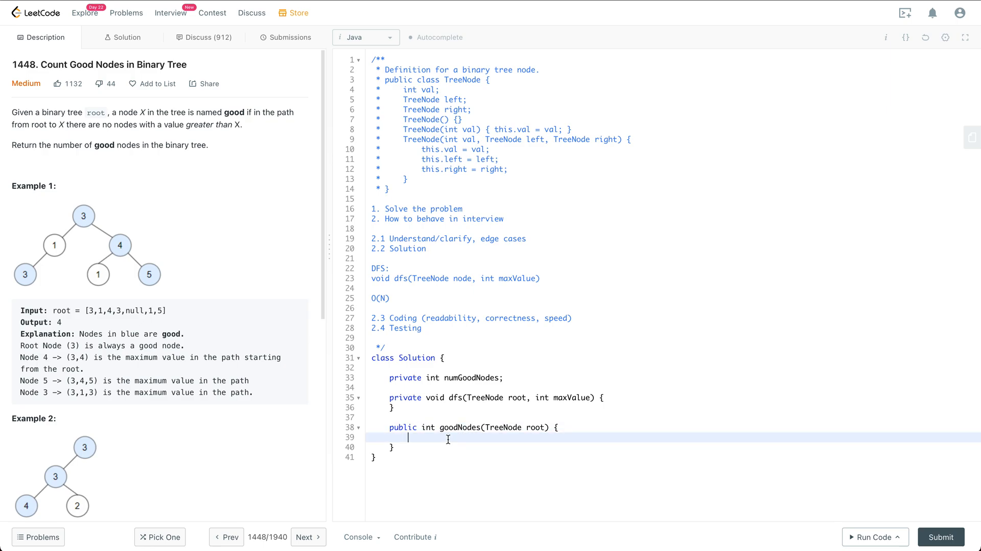
Fill goodNodes with 'numGoodNodes = 0; dfs(root, root.val); return numGoodNodes;'.
type("numGood")
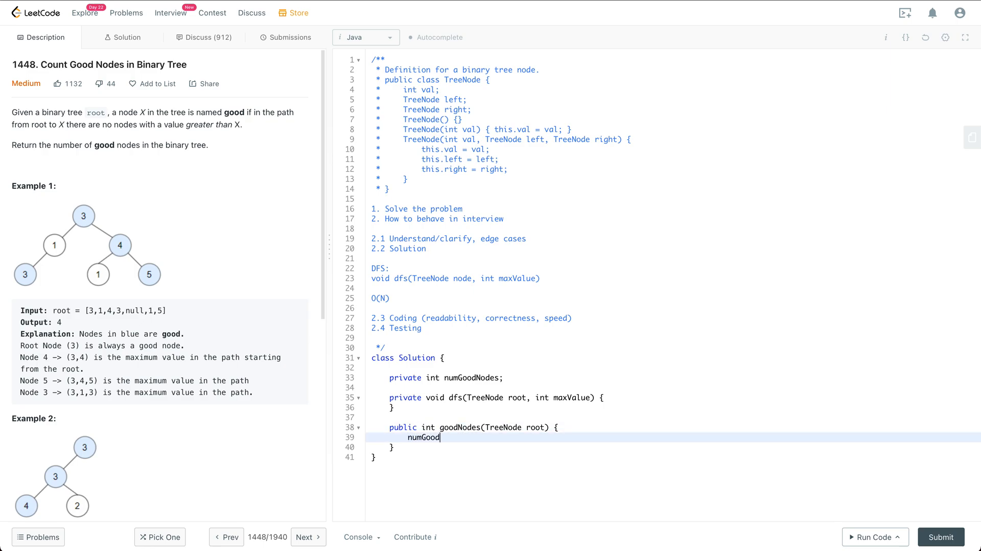
type("Node")
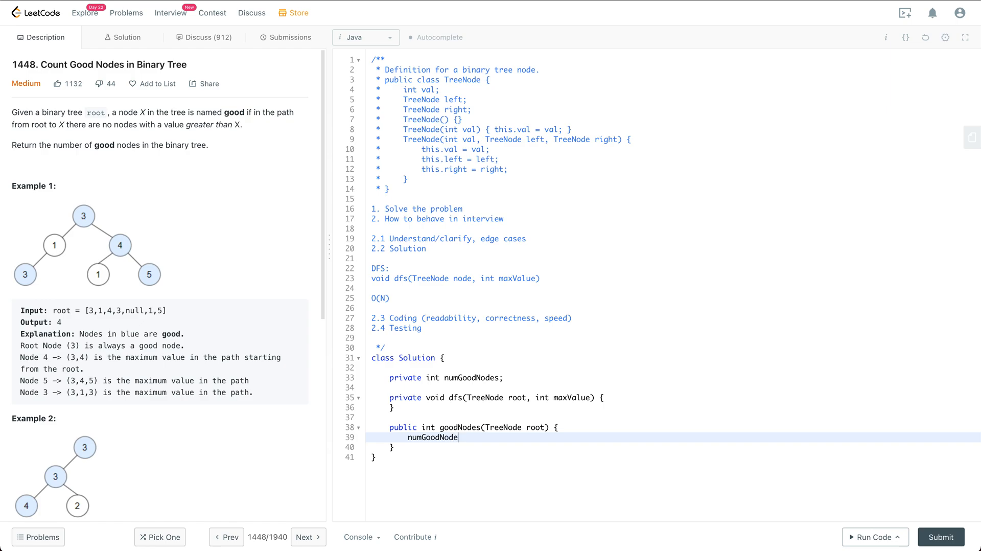
type("s = 0;")
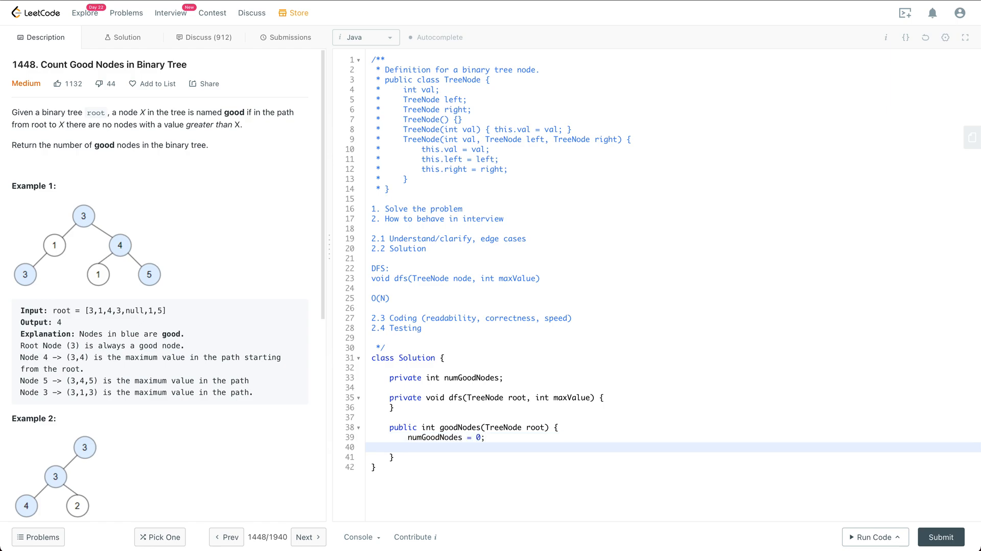
type("dfs();")
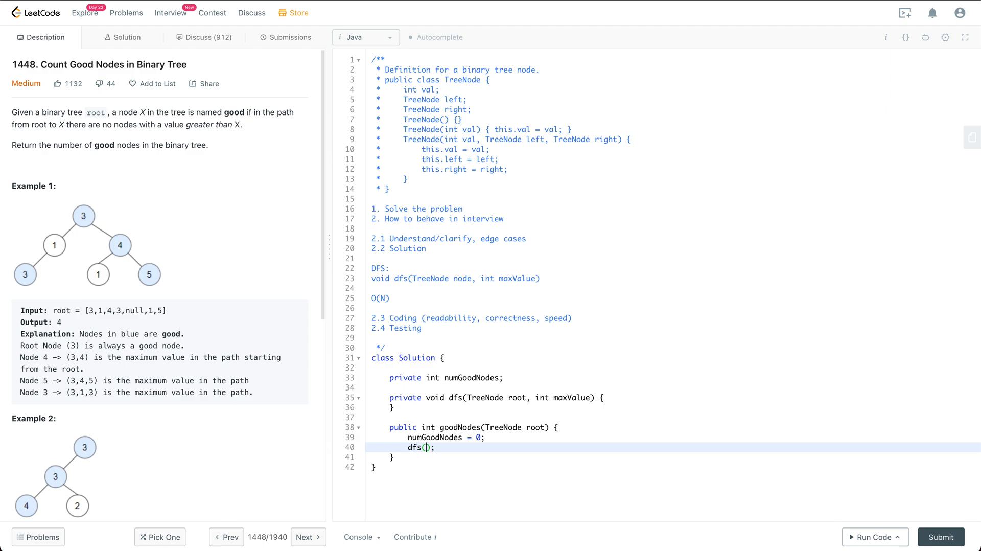
type("root,")
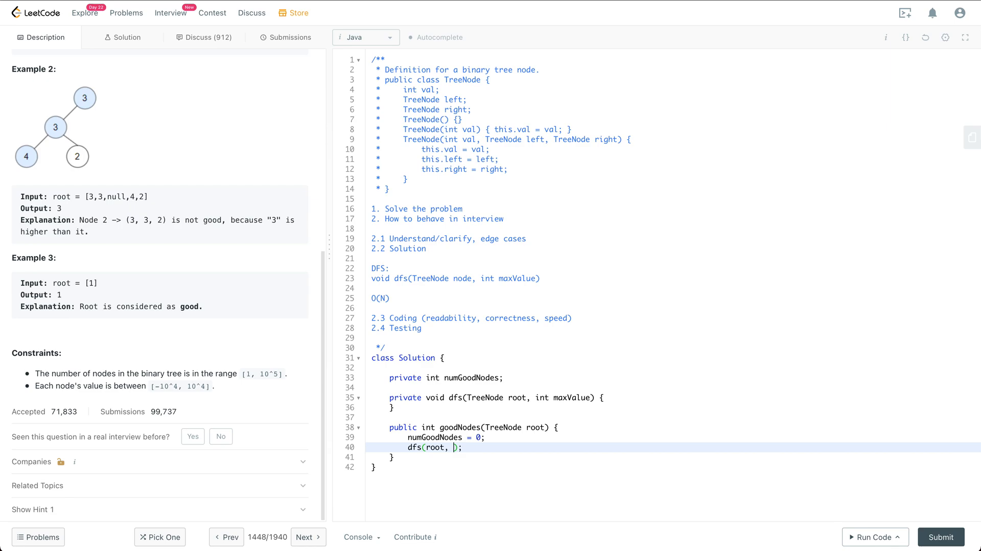
type("root.")
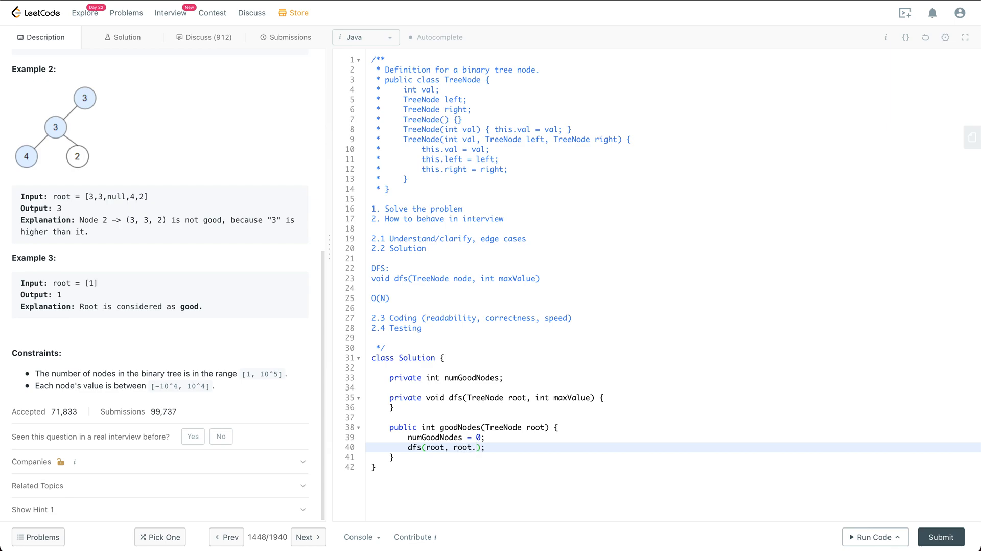
type("val")
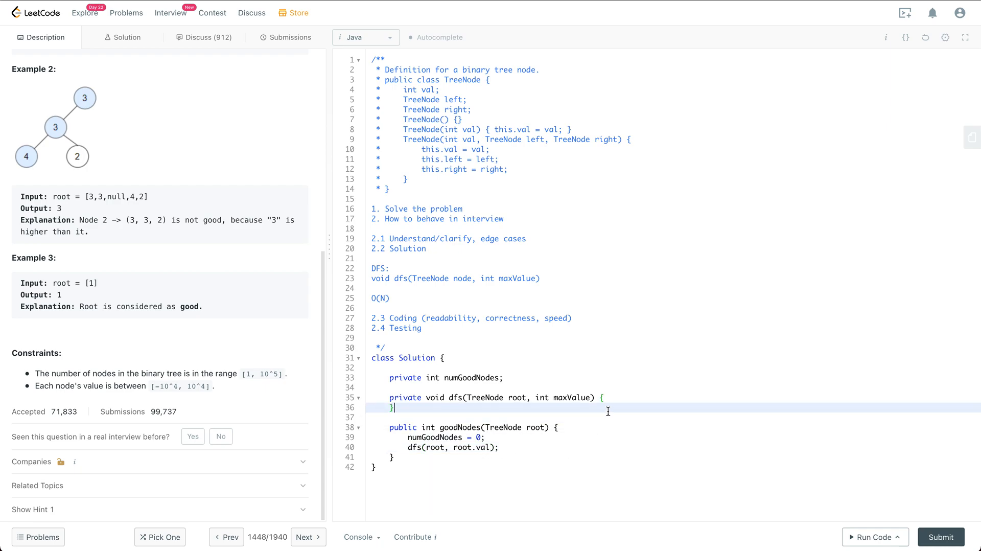
type("return")
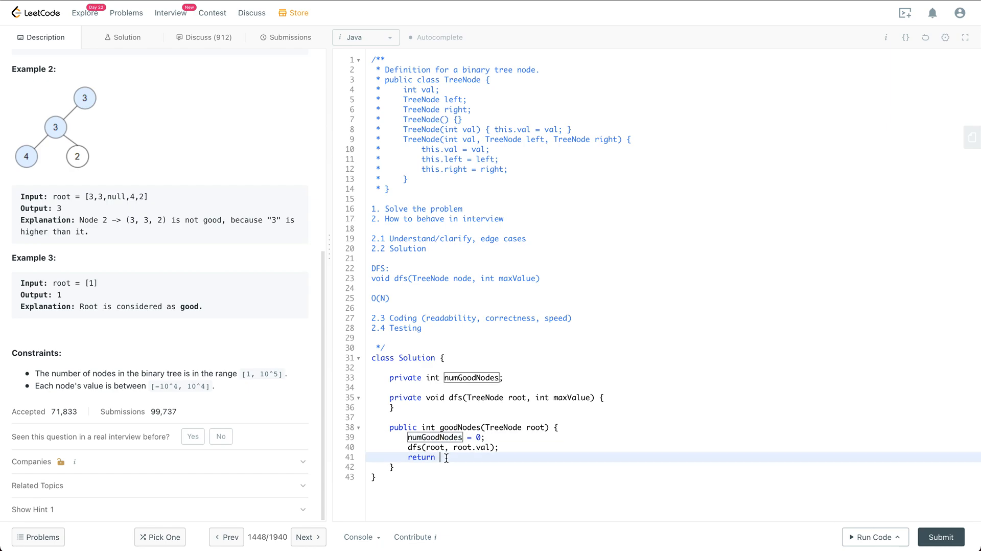
type("numGoodNodes;")
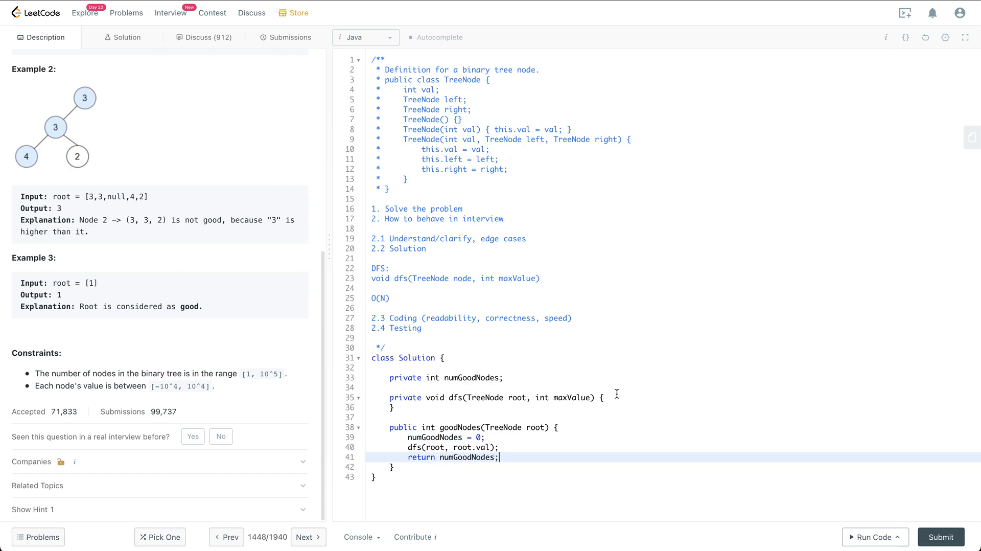
type("if")
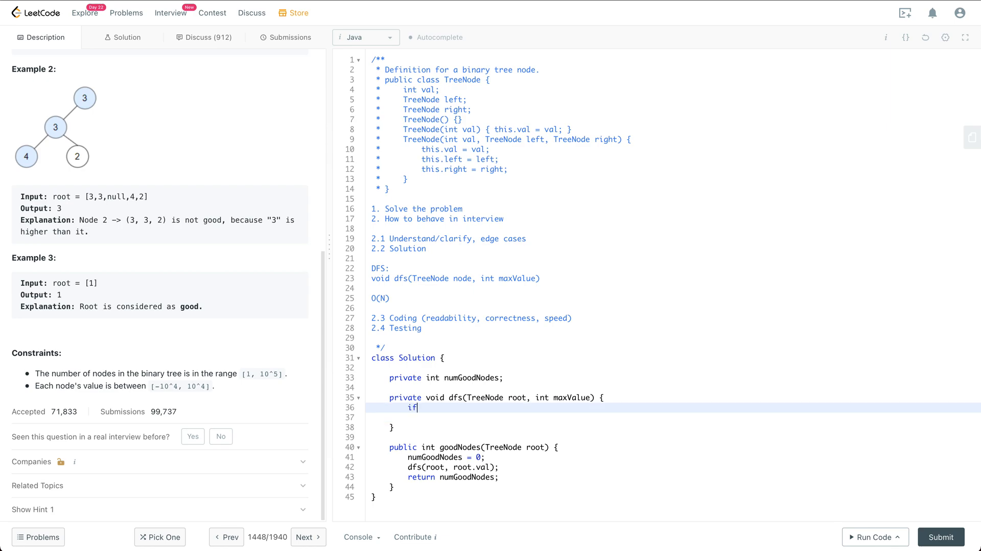
Start dfs with the base case 'if (root == null) { return; }'.
type("() {")
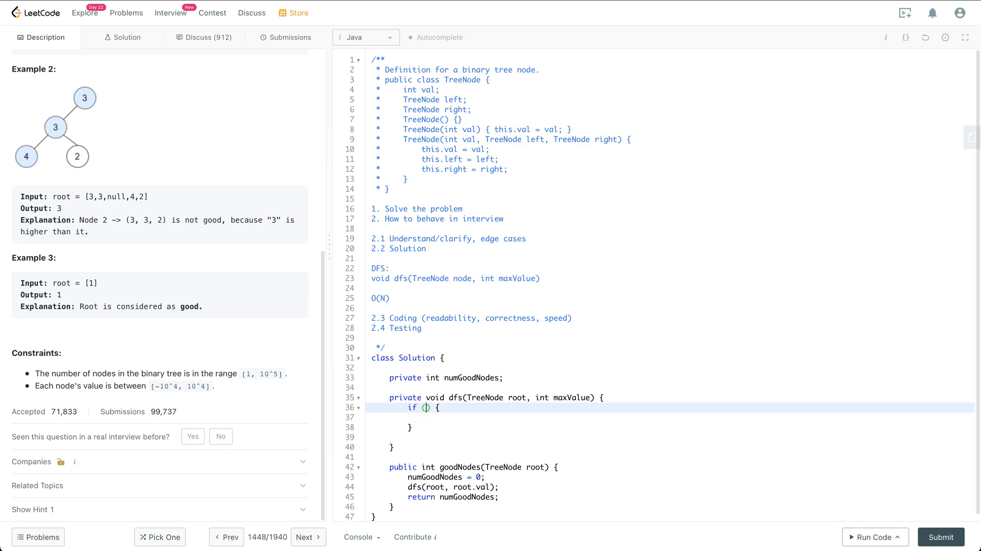
type("root")
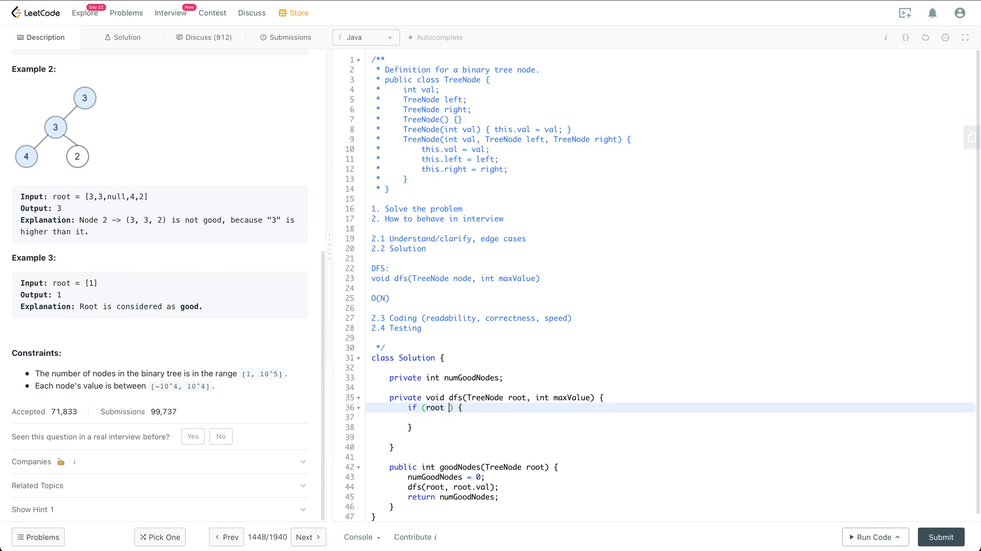
type("== null) {")
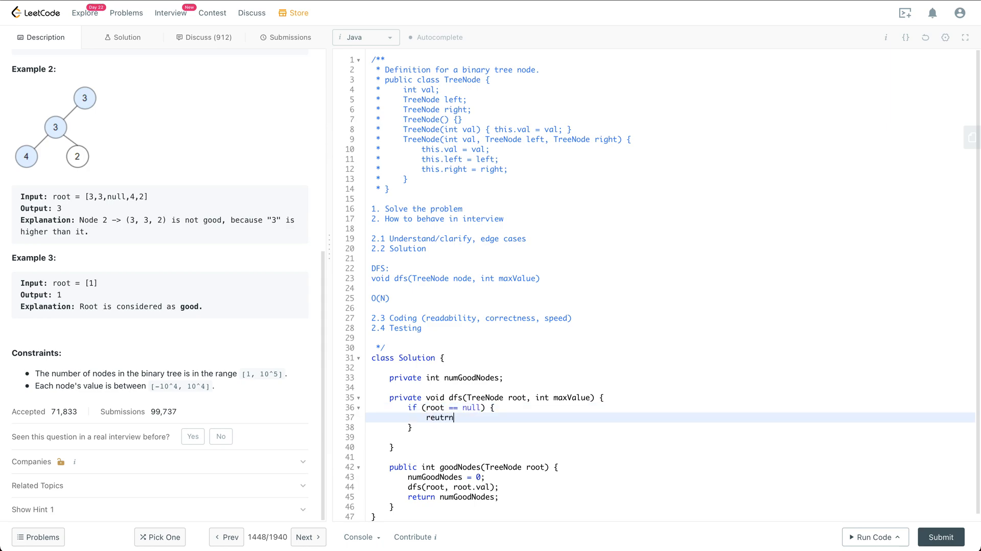
type("return;")
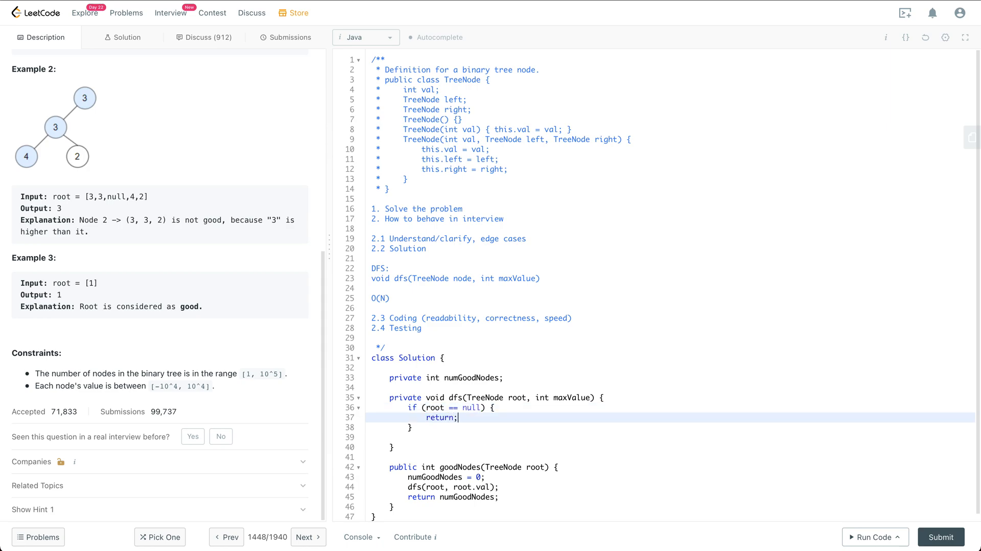
key("enter")
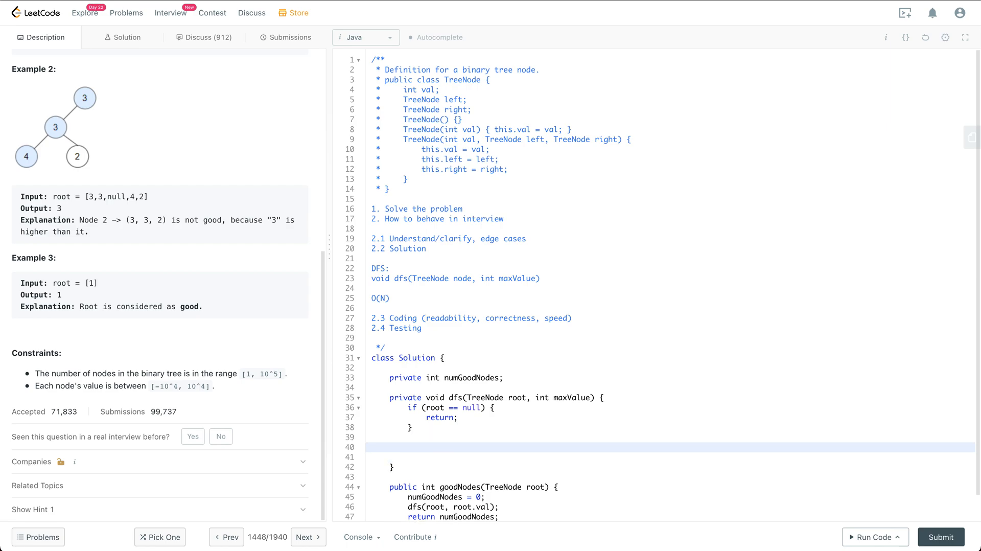
Add 'if (root.val >= maxValue) { ++numGoodNodes; }' to dfs.
type("if () {")
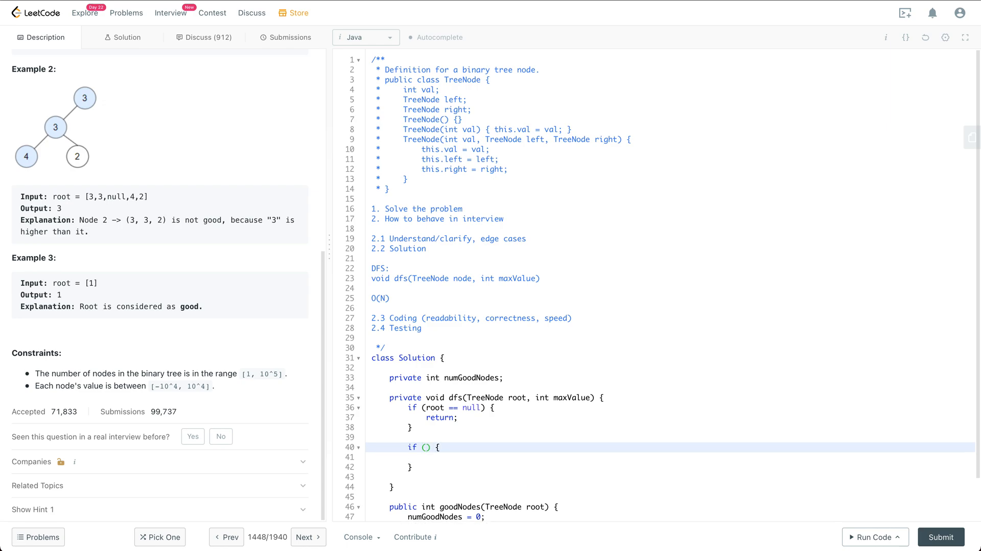
type("root.val")
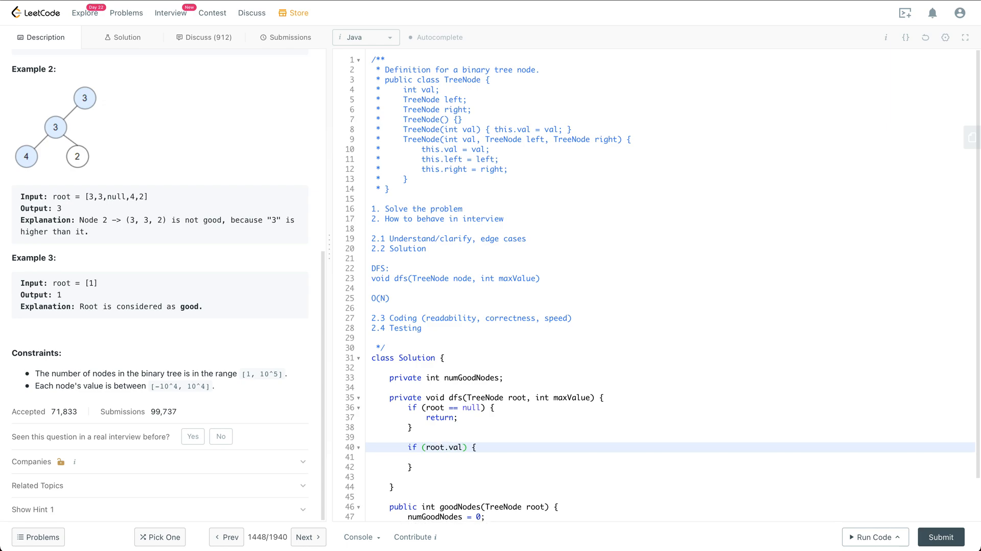
type(">=")
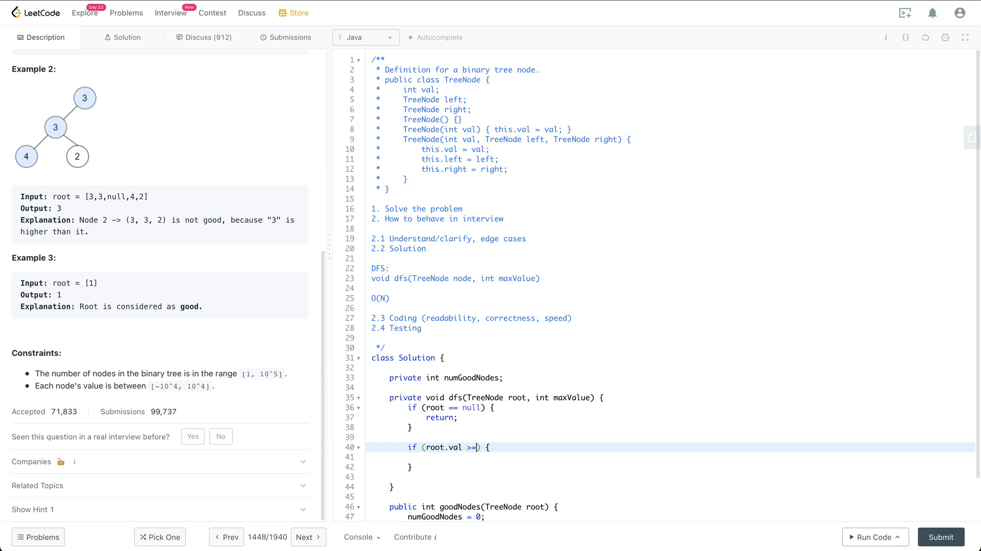
type("maxValue")
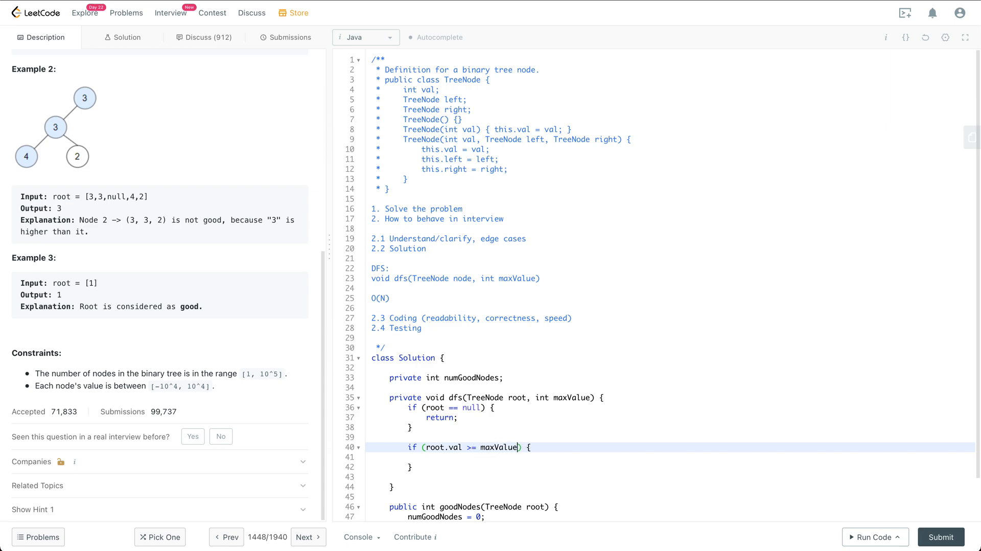
scroll("down", 3)
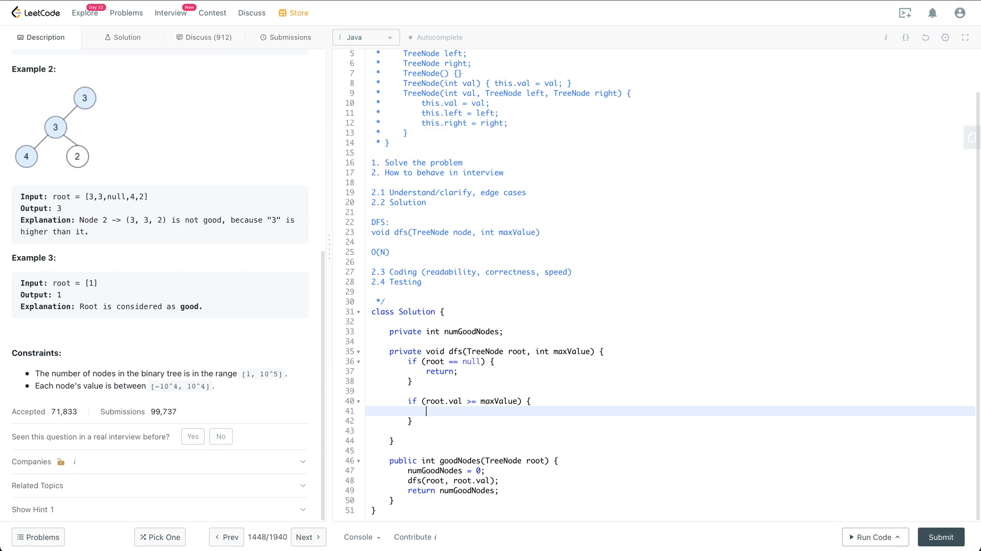
type("++numGoo")
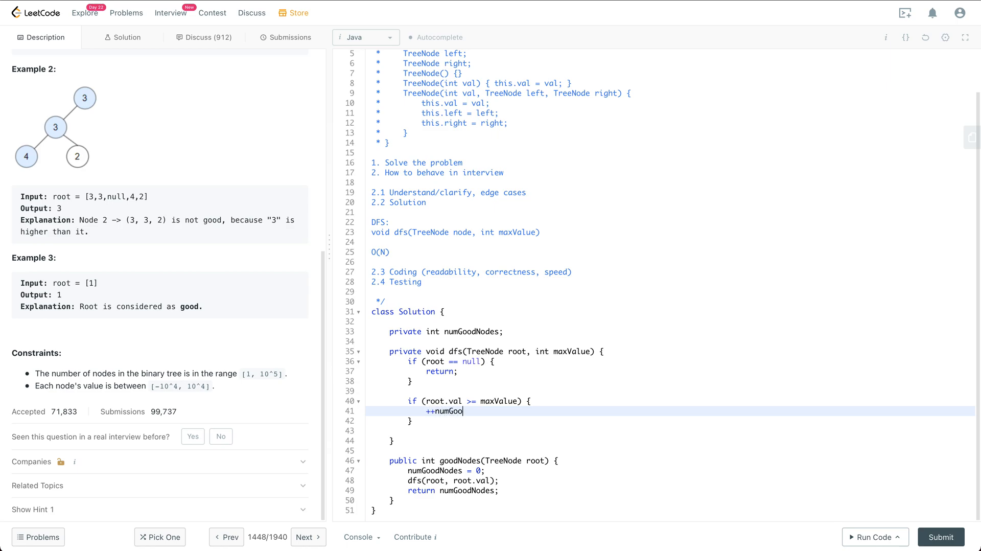
type("dNodes;")
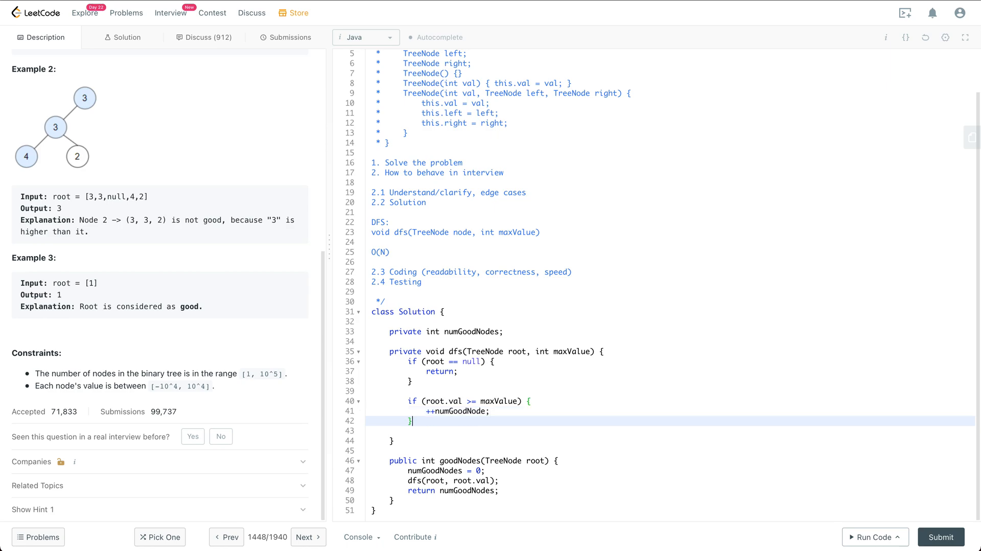
type("d")
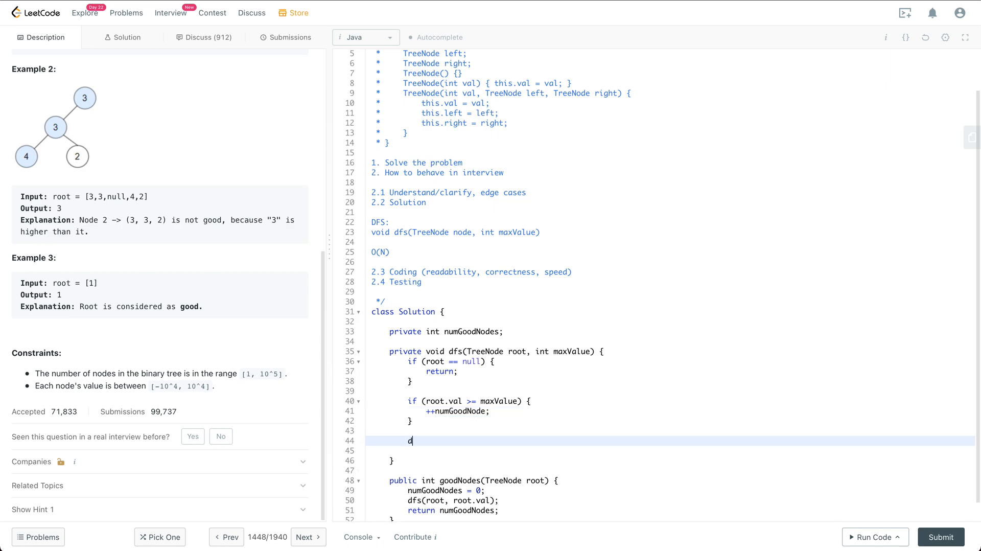
Recurse on root.left and root.right, passing Math.max(maxValue, root.val).
type("fs();")
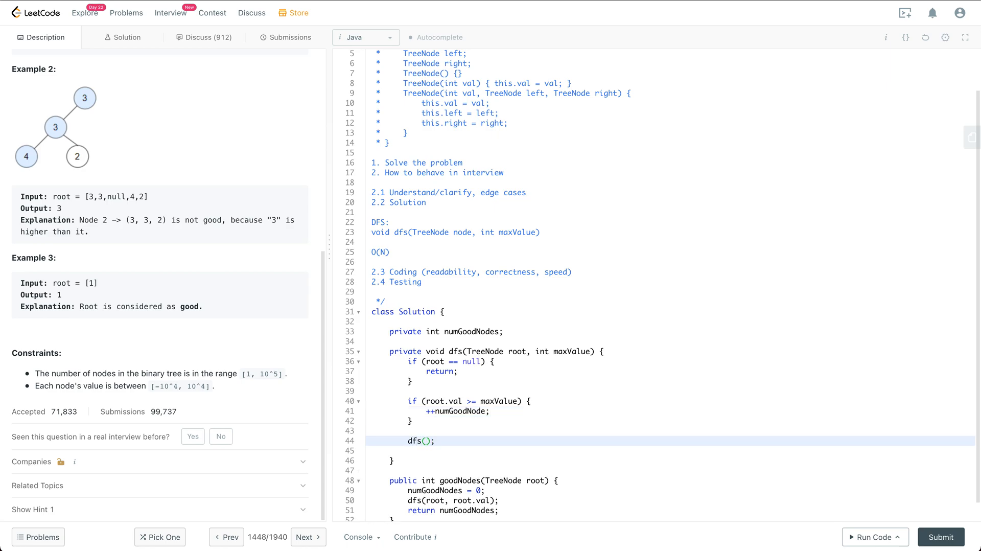
type("roo")
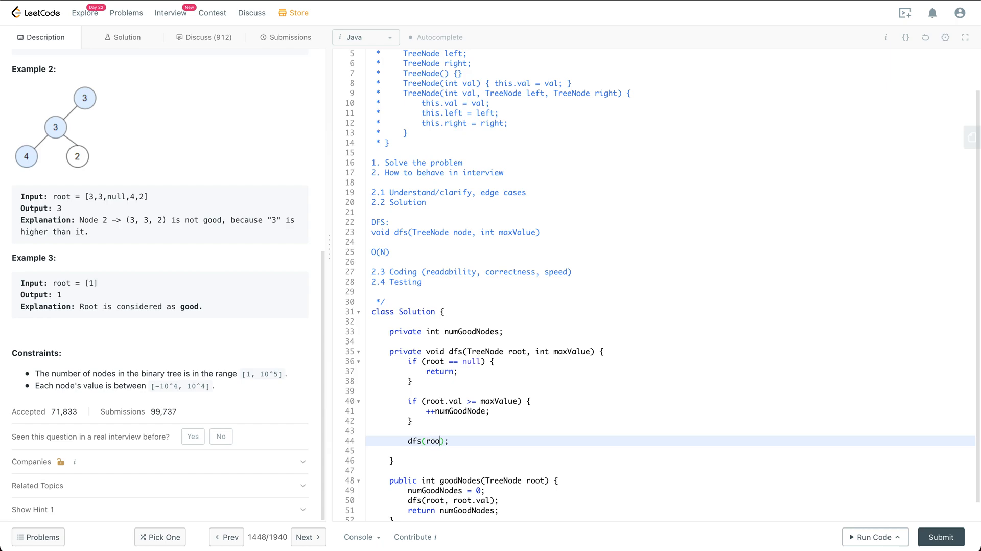
type(".")
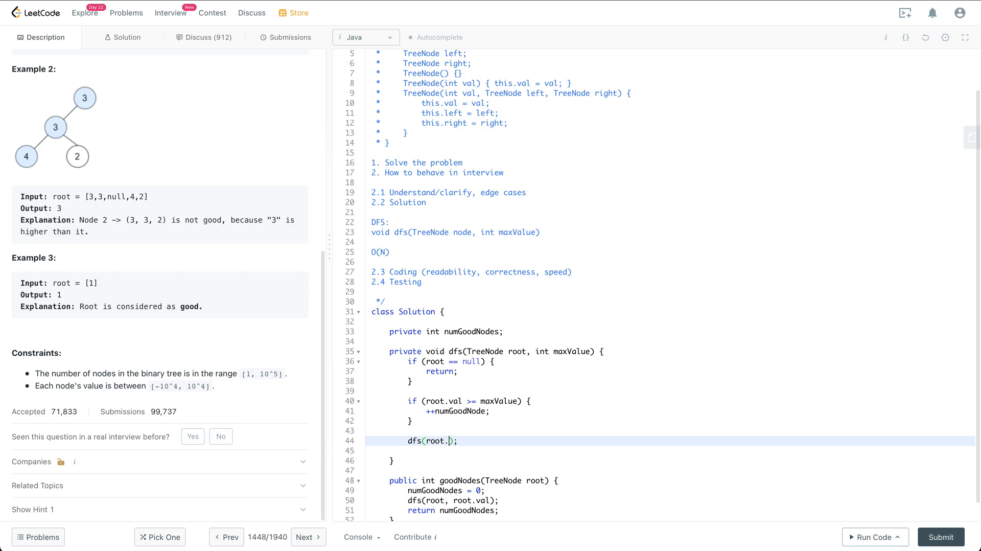
type("left,")
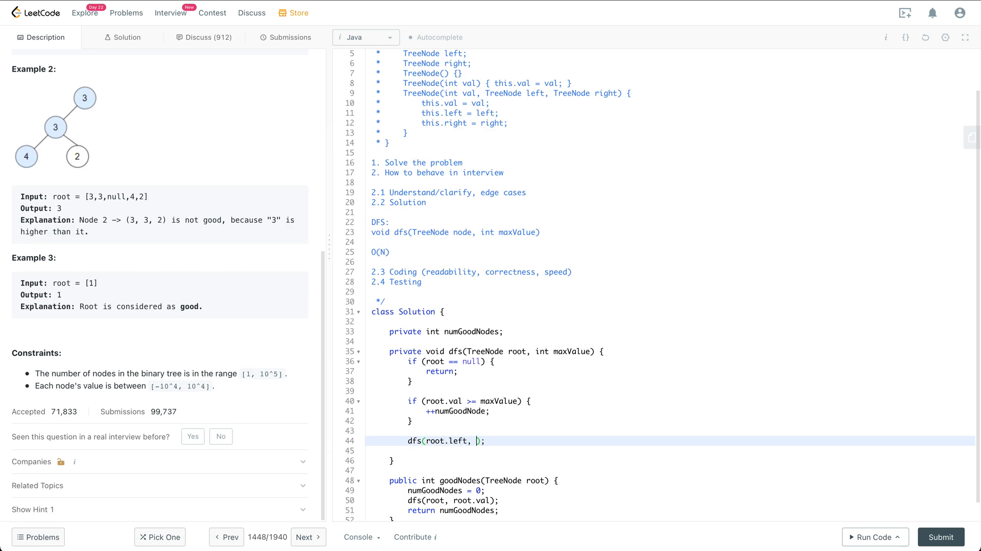
type("Math.max(")
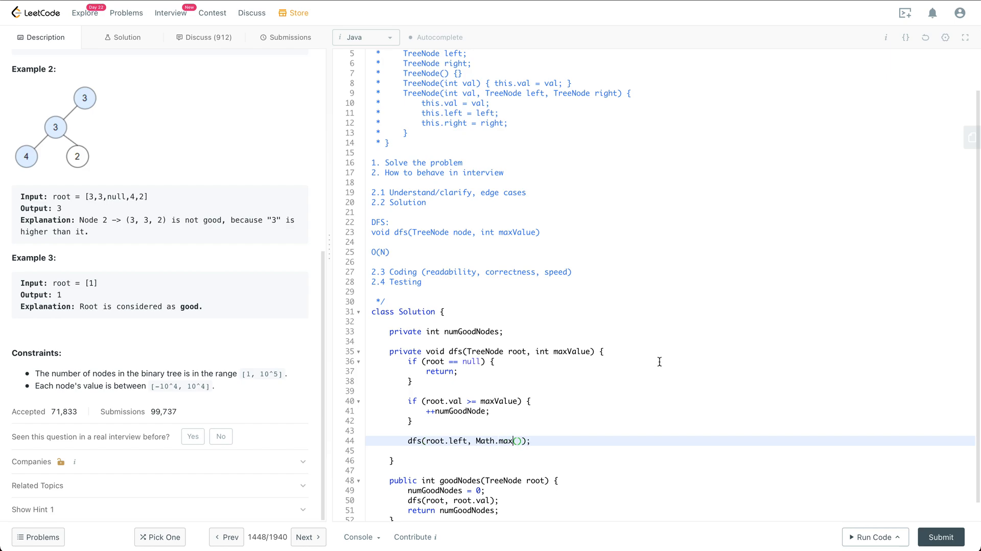
type("maxValue,")
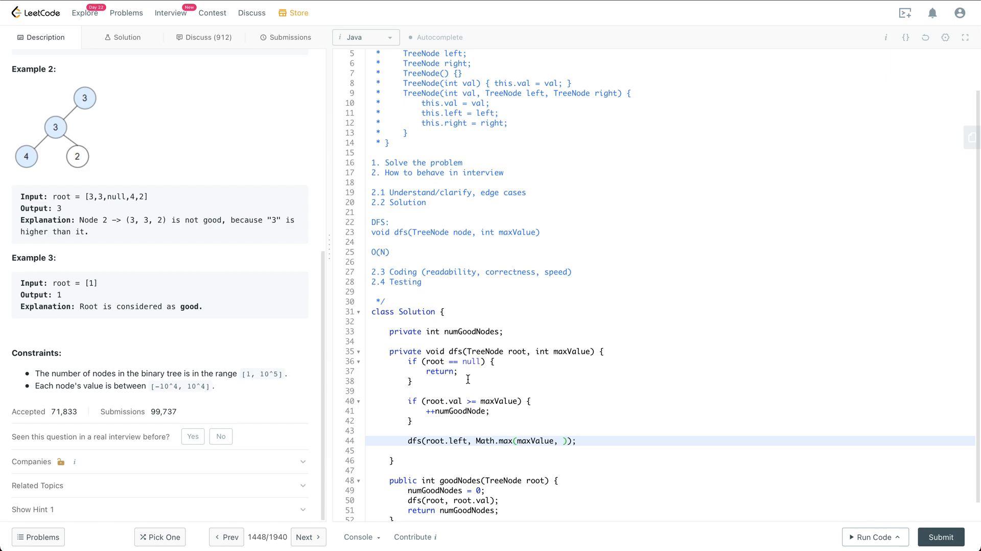
double_click(454, 401)
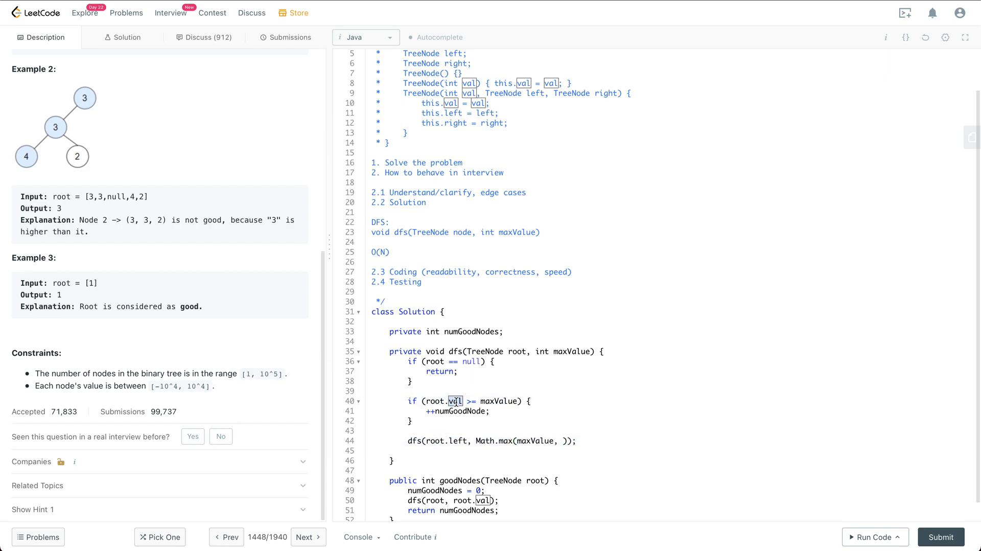
type("root")
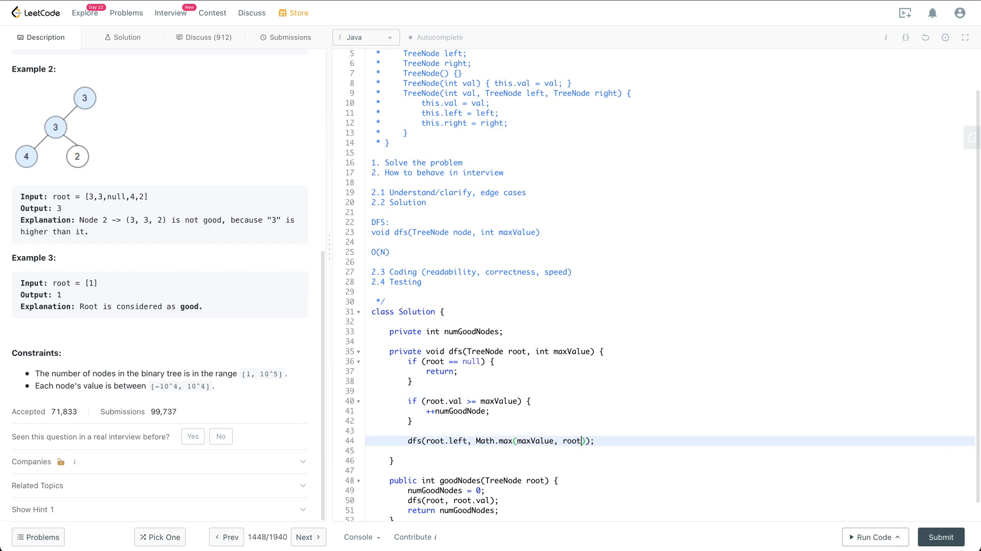
type(".val")
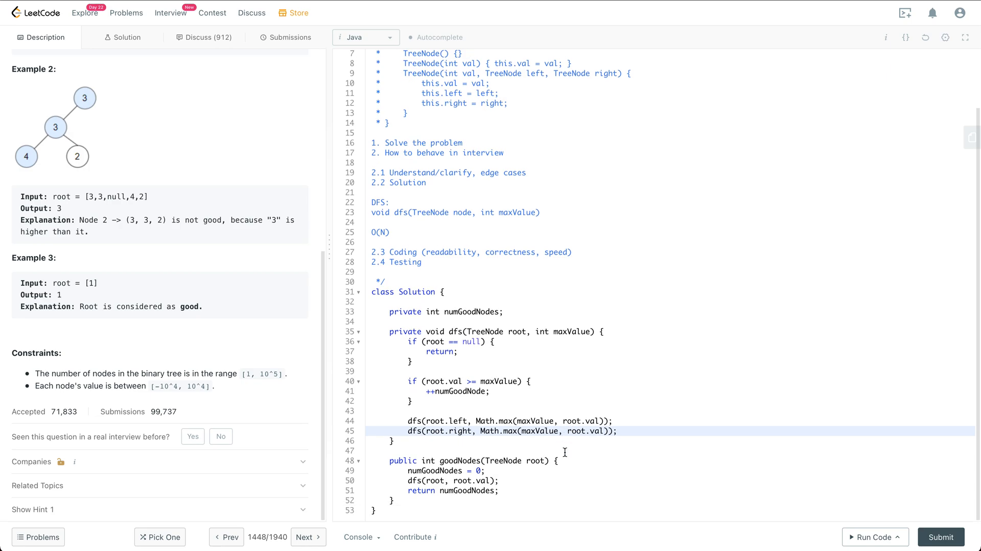
mouse_move(631, 437)
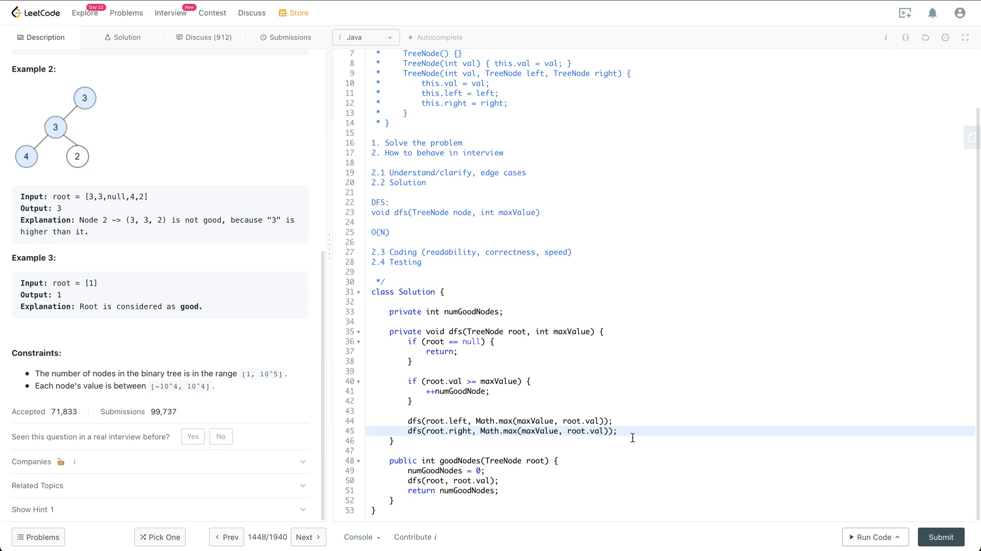
mouse_move(600, 279)
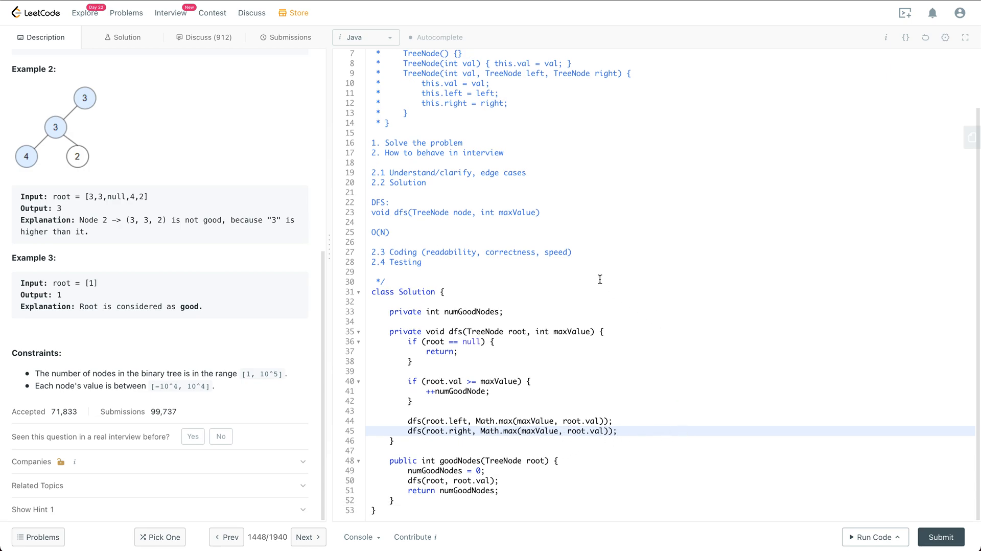
Rename the misspelled counter numGoodNode to numGoodNodes and rerun until the example tests pass.
double_click(405, 262)
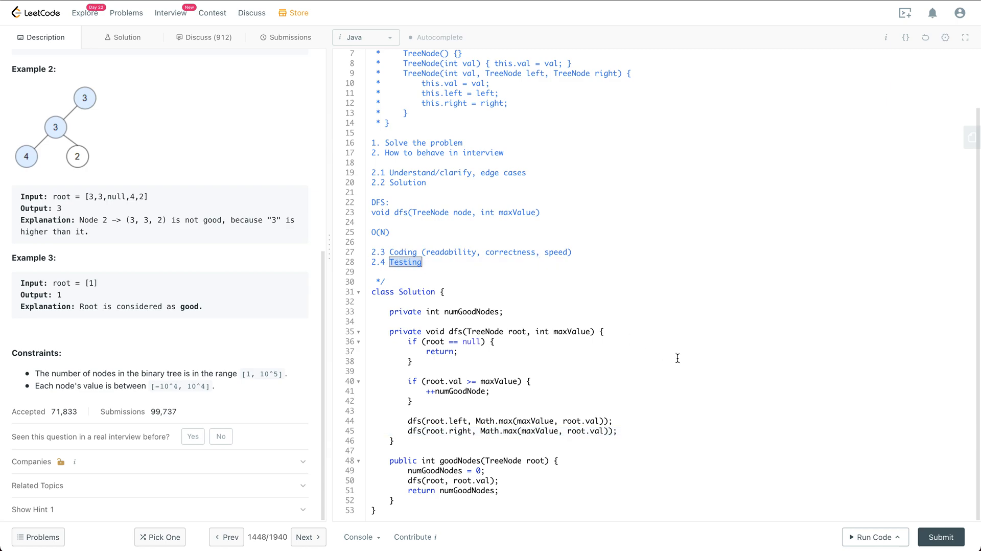
left_click(871, 536)
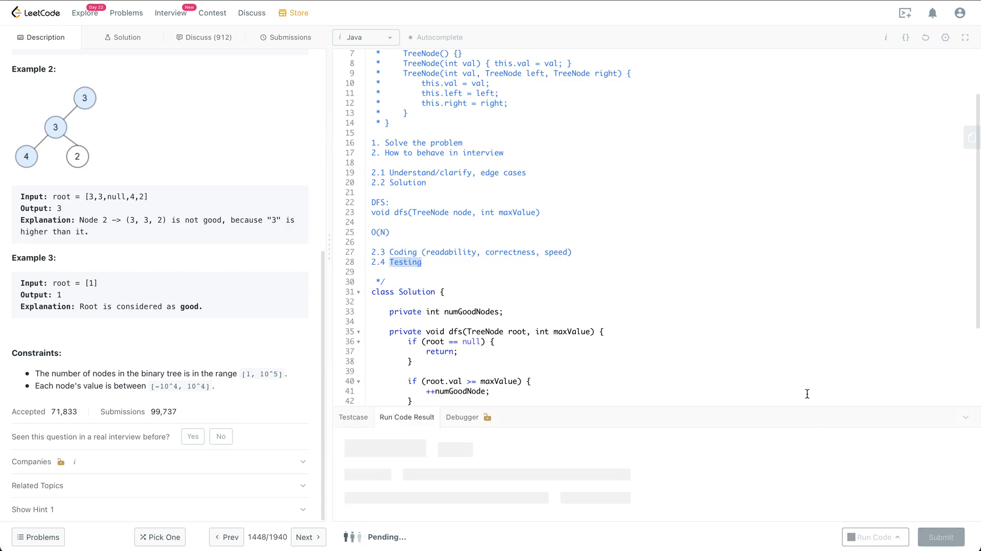
left_click(874, 536)
type("s")
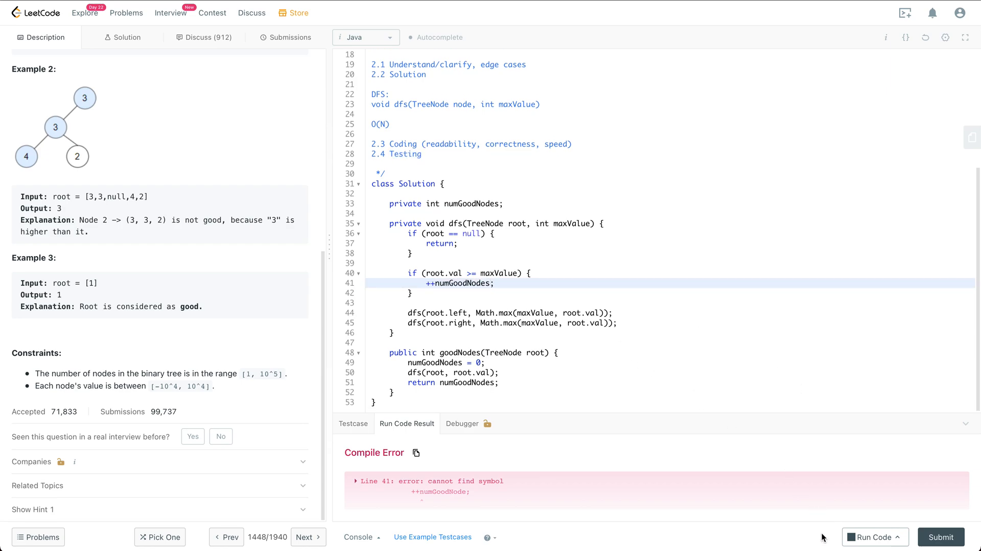
left_click(873, 536)
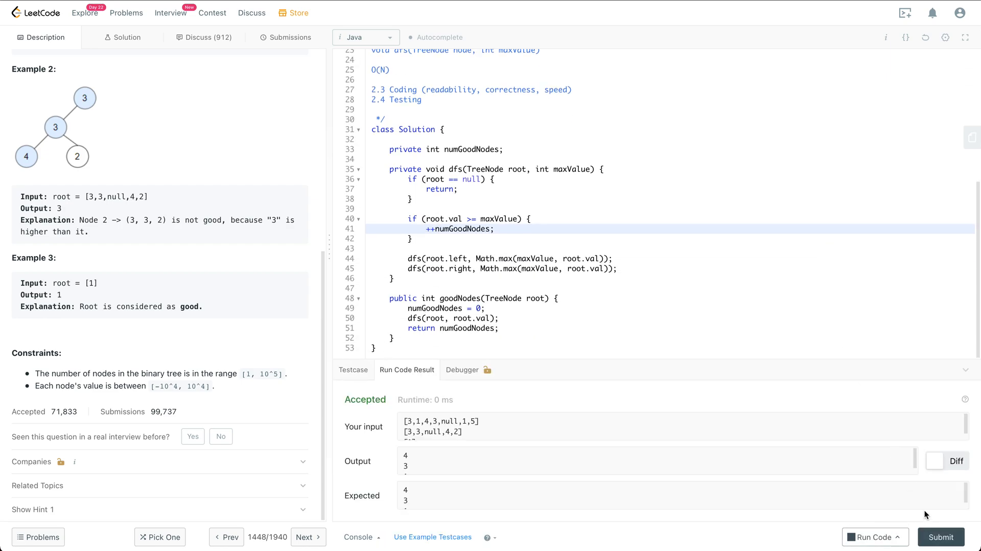
Submit the solution, accepted at 2 ms runtime, then return to the Description tab.
left_click(289, 37)
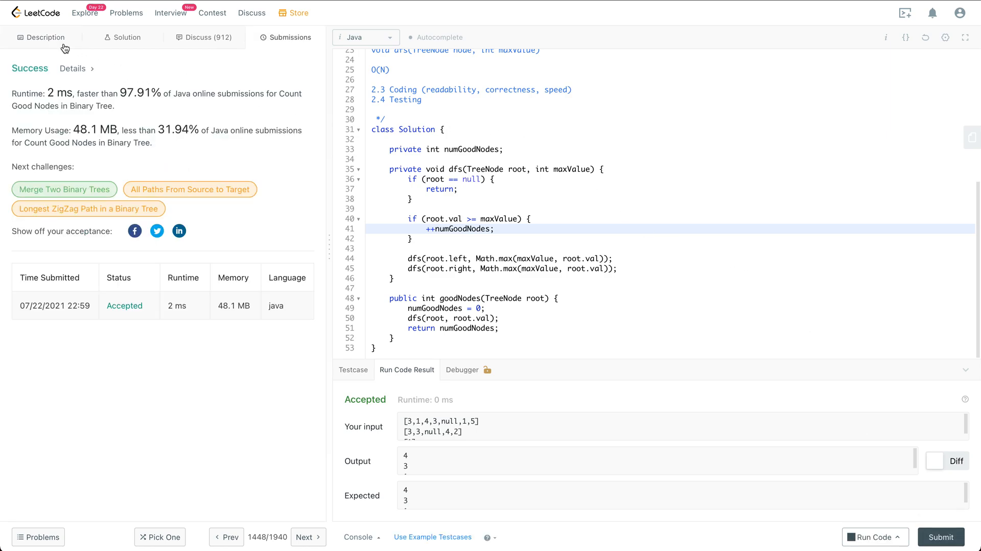
left_click(42, 37)
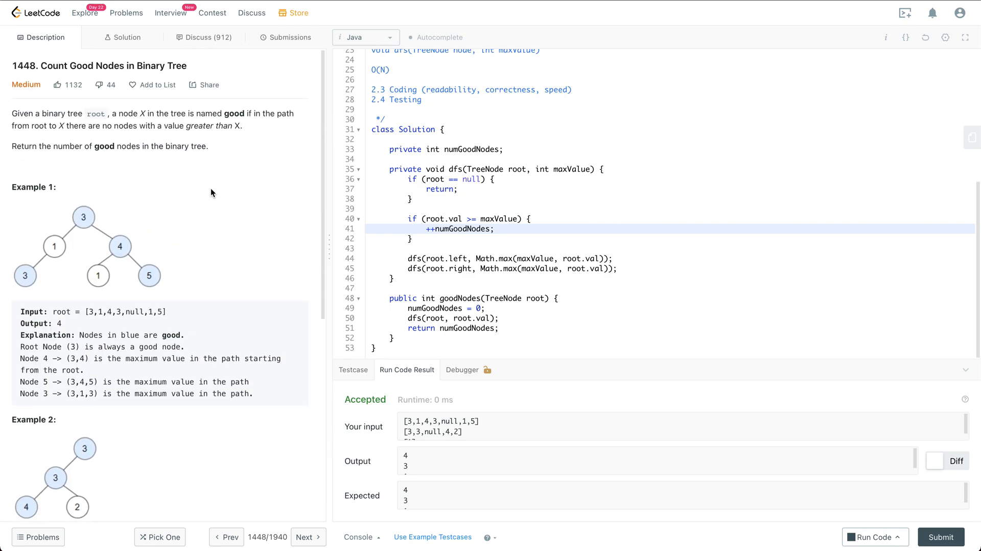